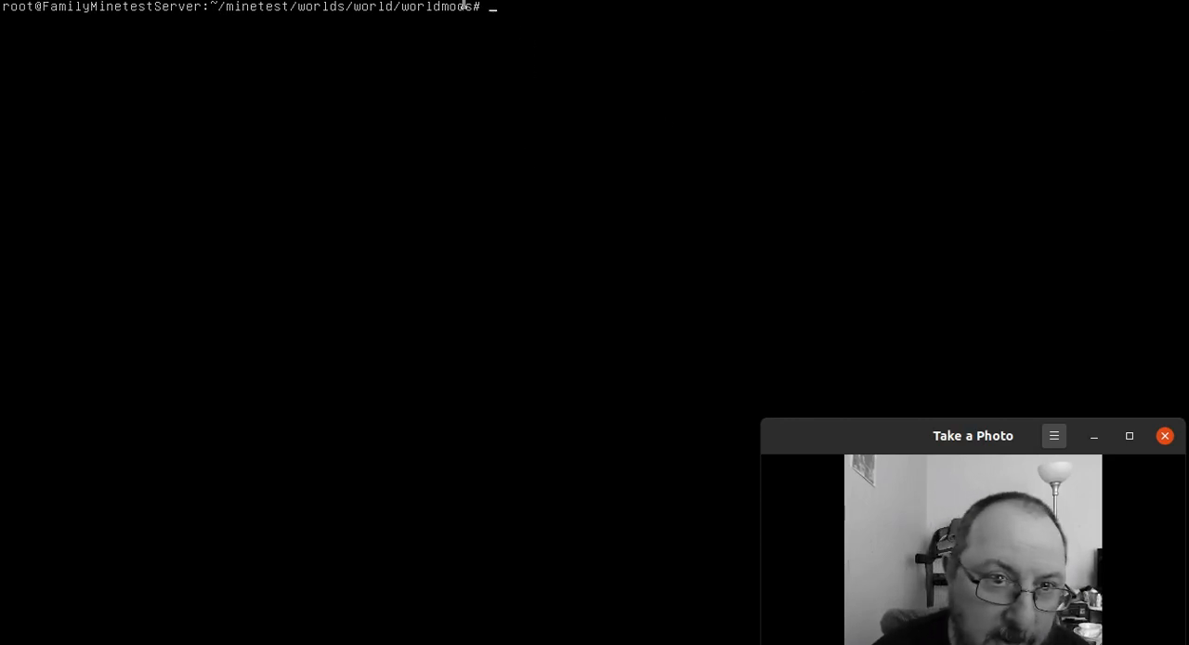
# Step: Run ls in the terminal to show the mod folders in worldmods
pyautogui.click(1164, 436)
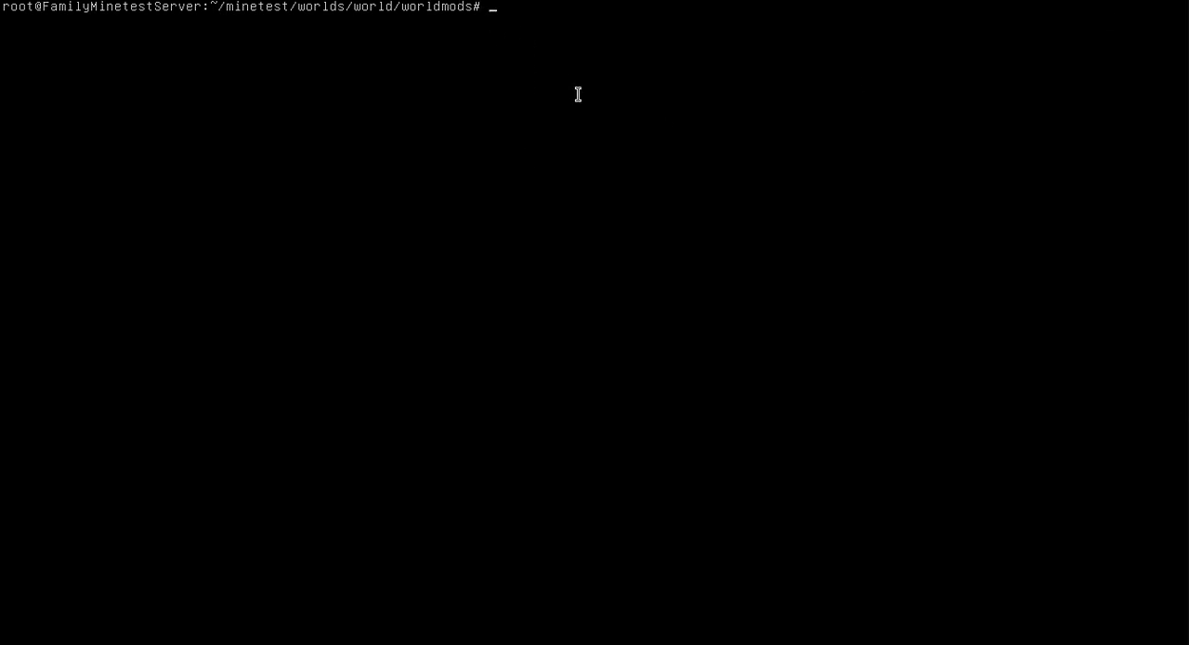
pyautogui.moveTo(884, 434)
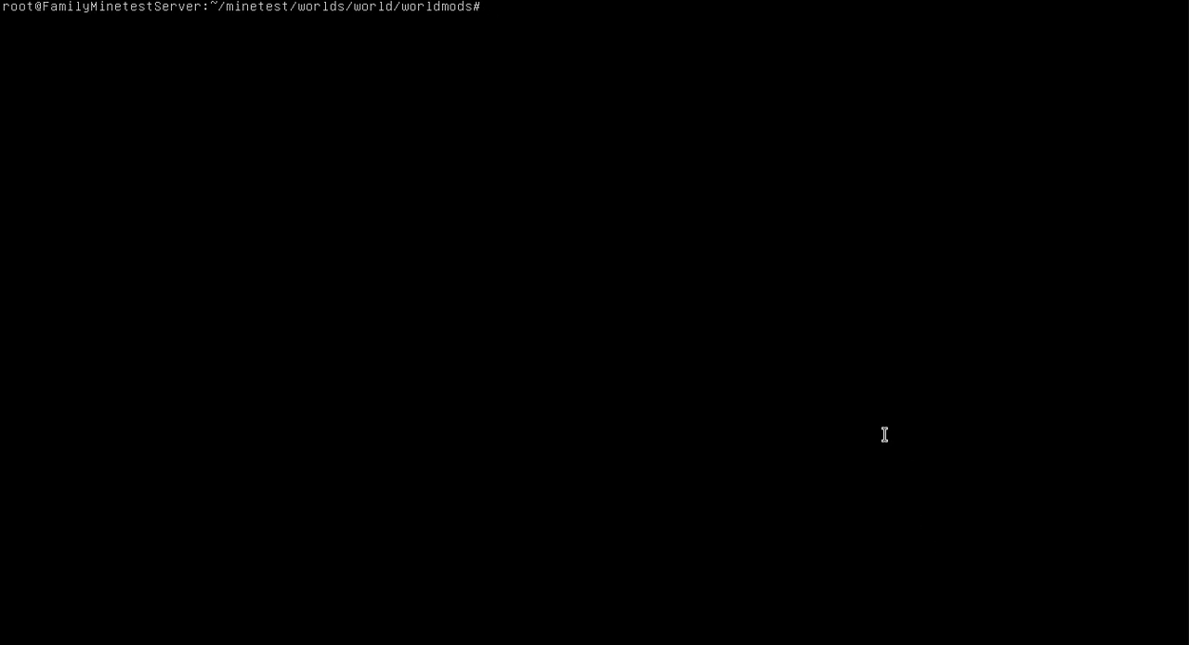
pyautogui.write('ls')
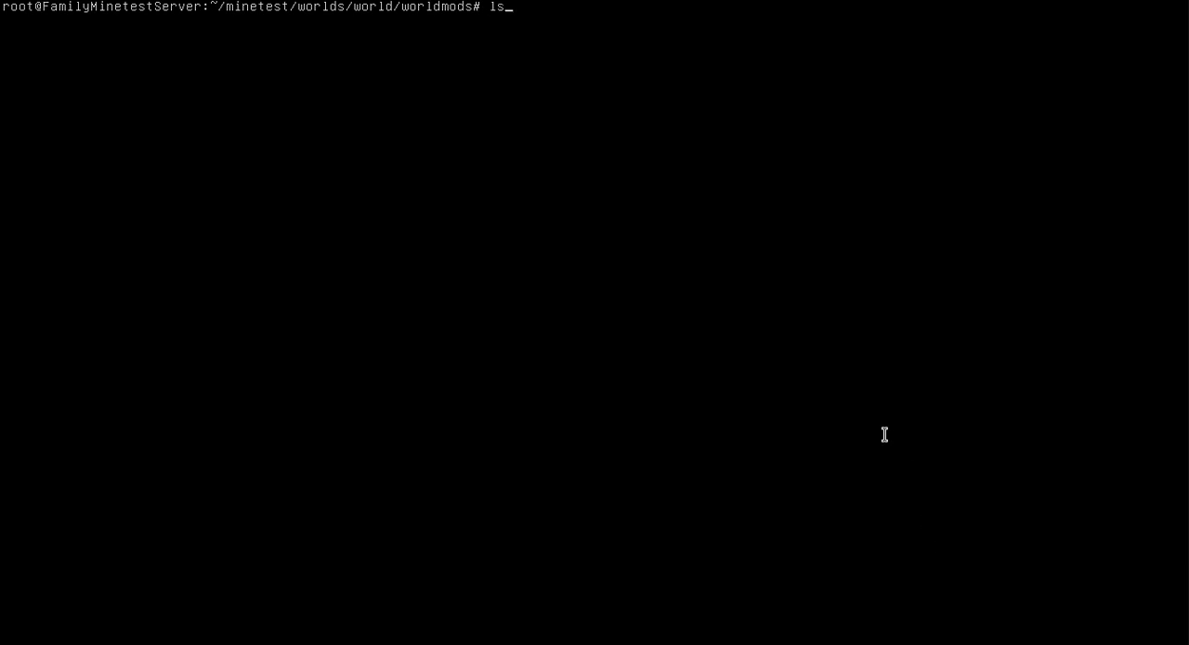
pyautogui.press('Return')
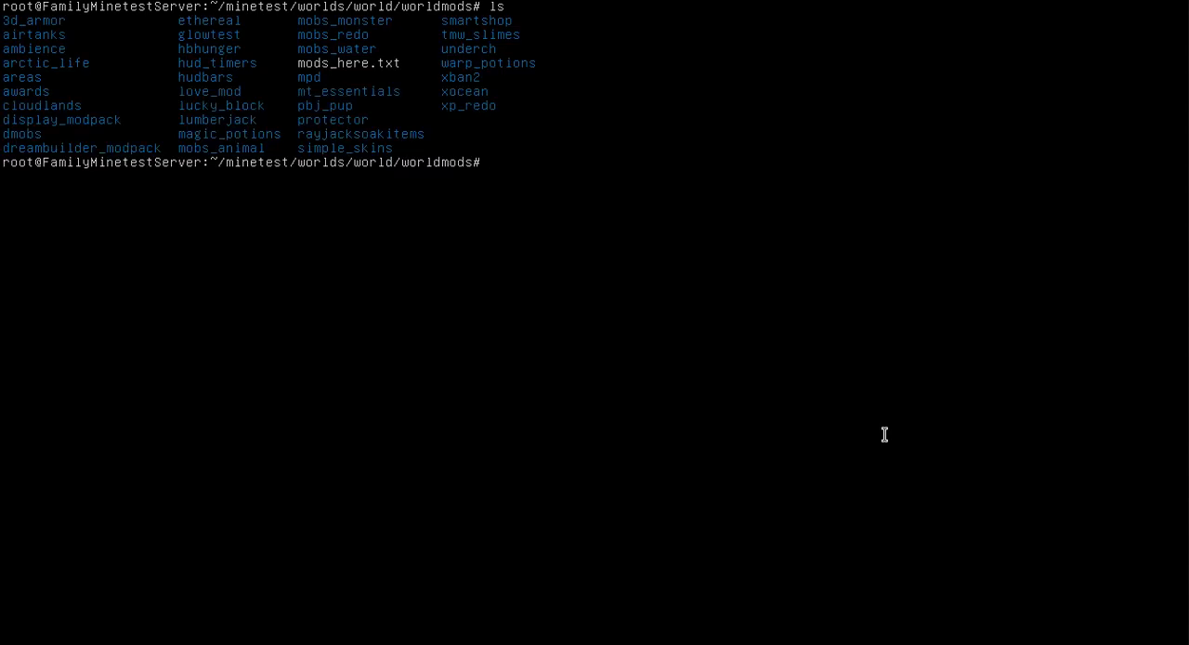
pyautogui.moveTo(884, 435)
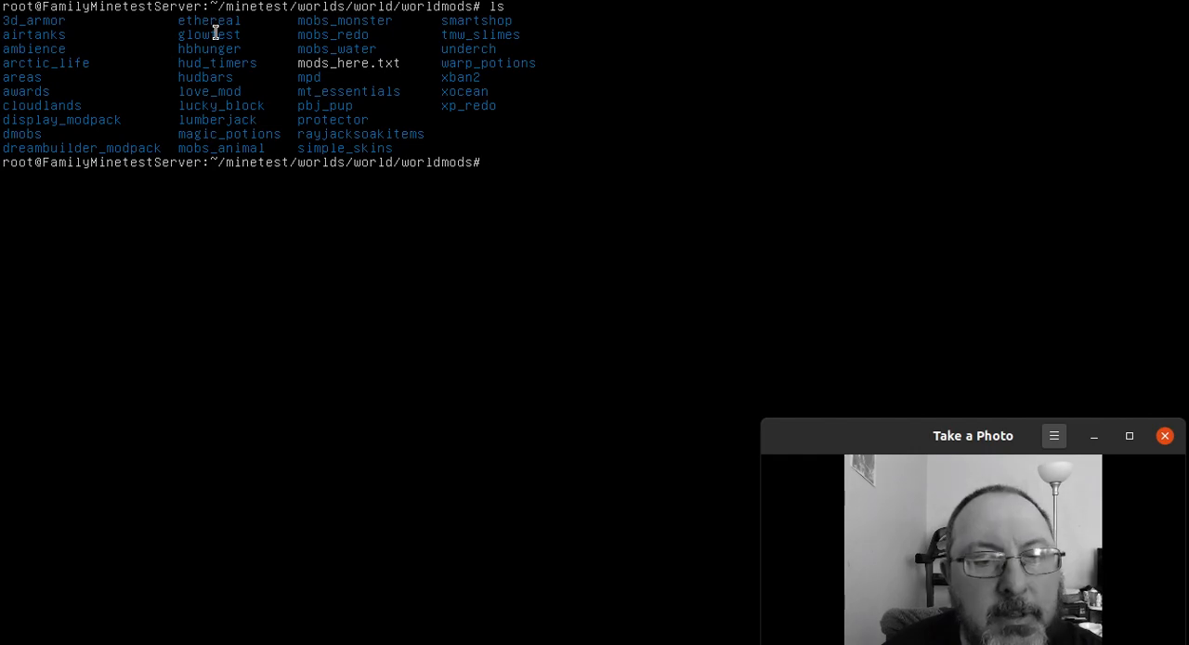
pyautogui.moveTo(832, 153)
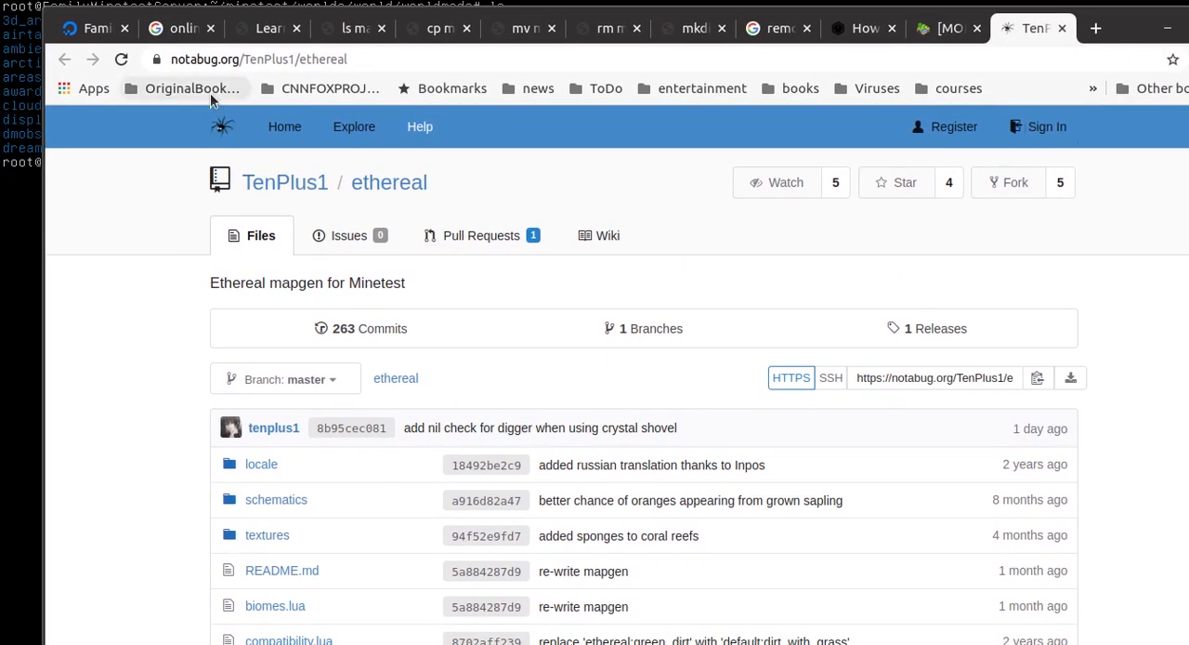
pyautogui.moveTo(284, 126)
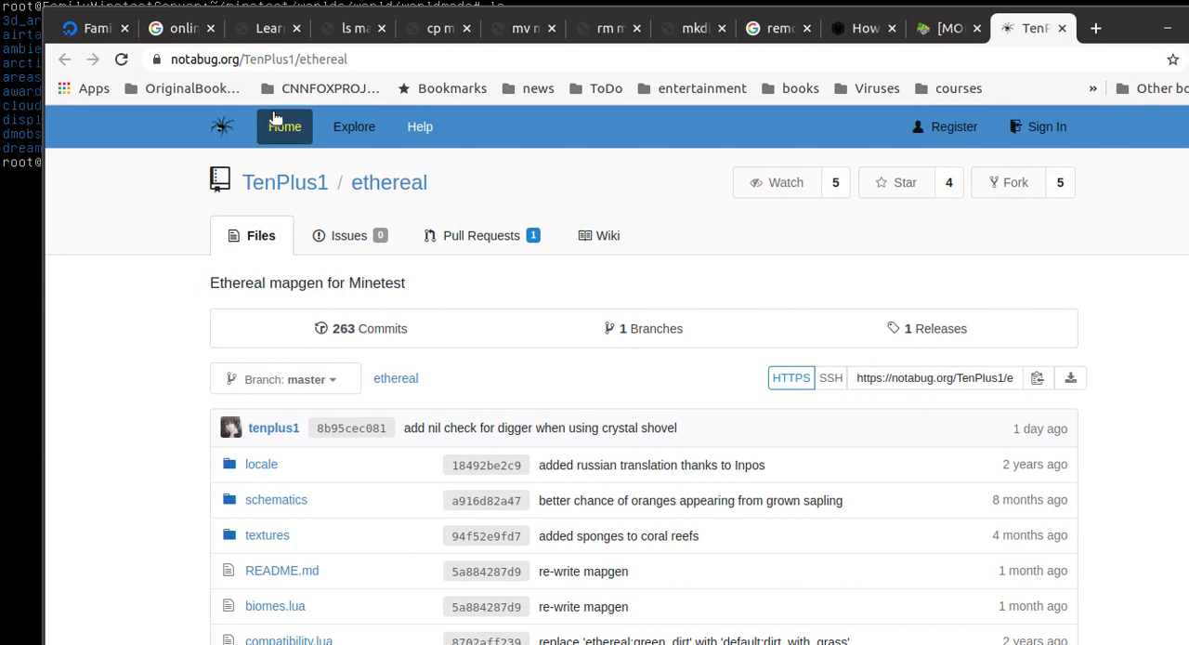
pyautogui.moveTo(599, 550)
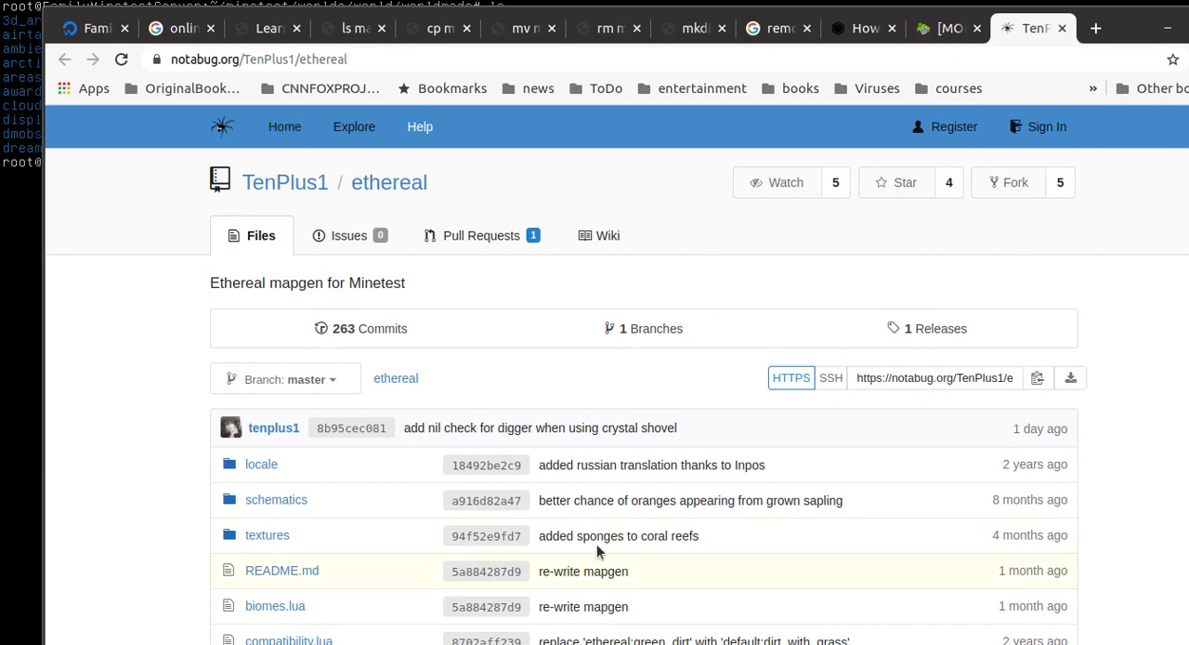
# Step: Show the ethereal download options and bring up the ZIP link's context menu
pyautogui.click(1071, 377)
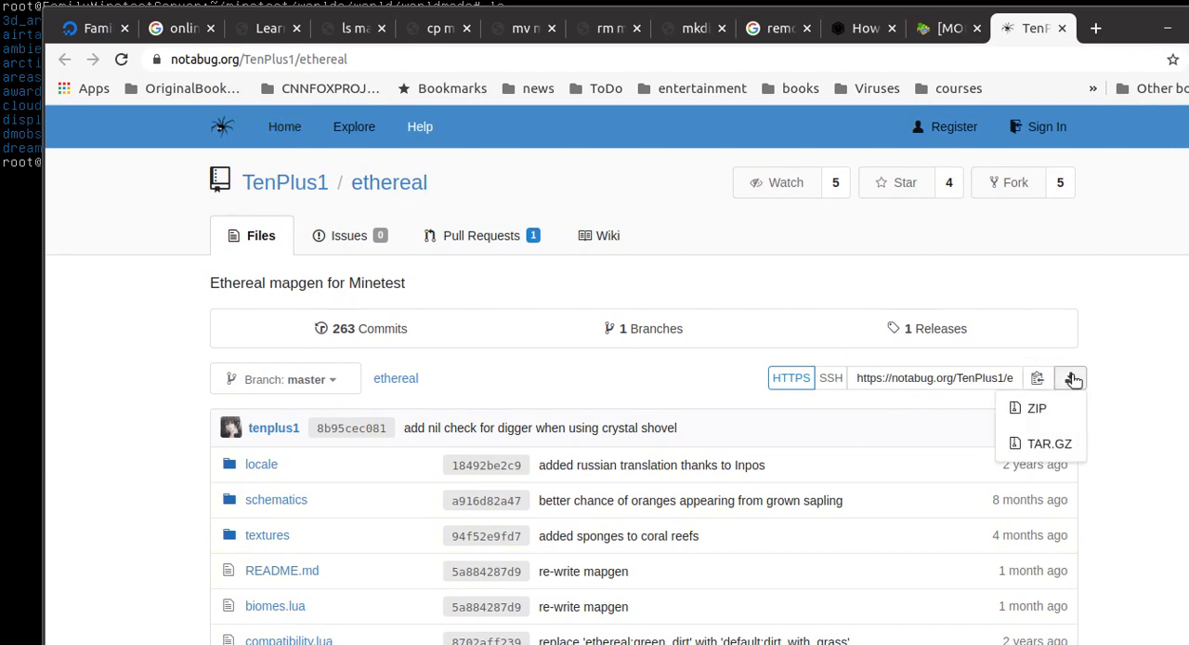
pyautogui.rightClick(1037, 408)
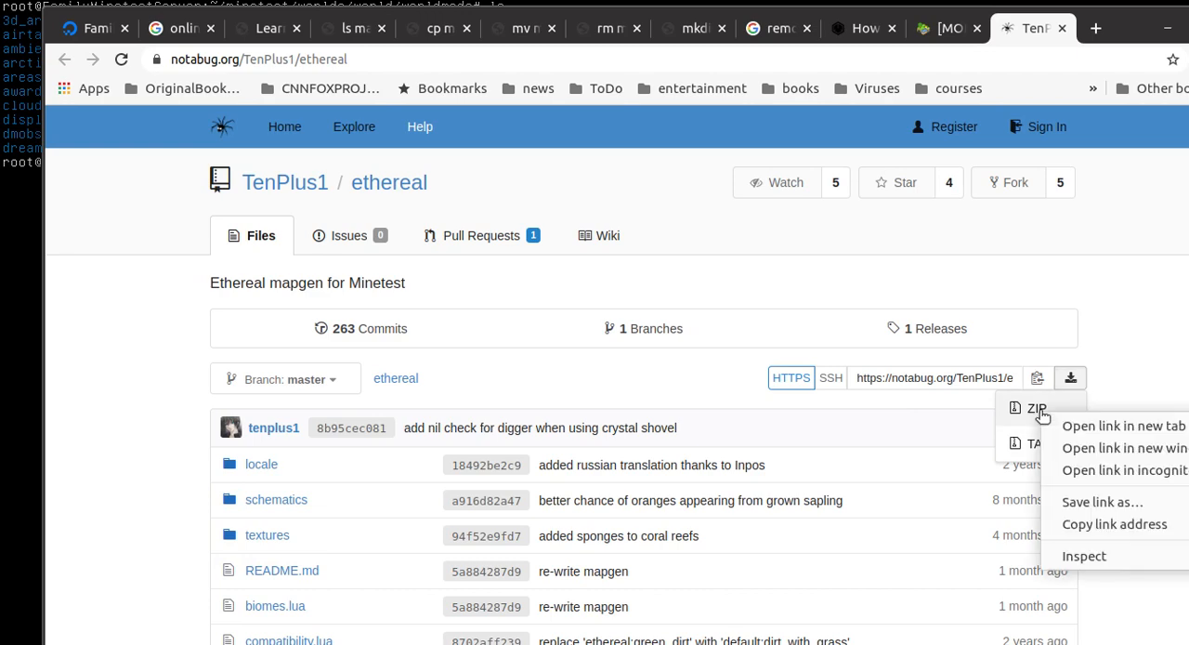
pyautogui.moveTo(1115, 524)
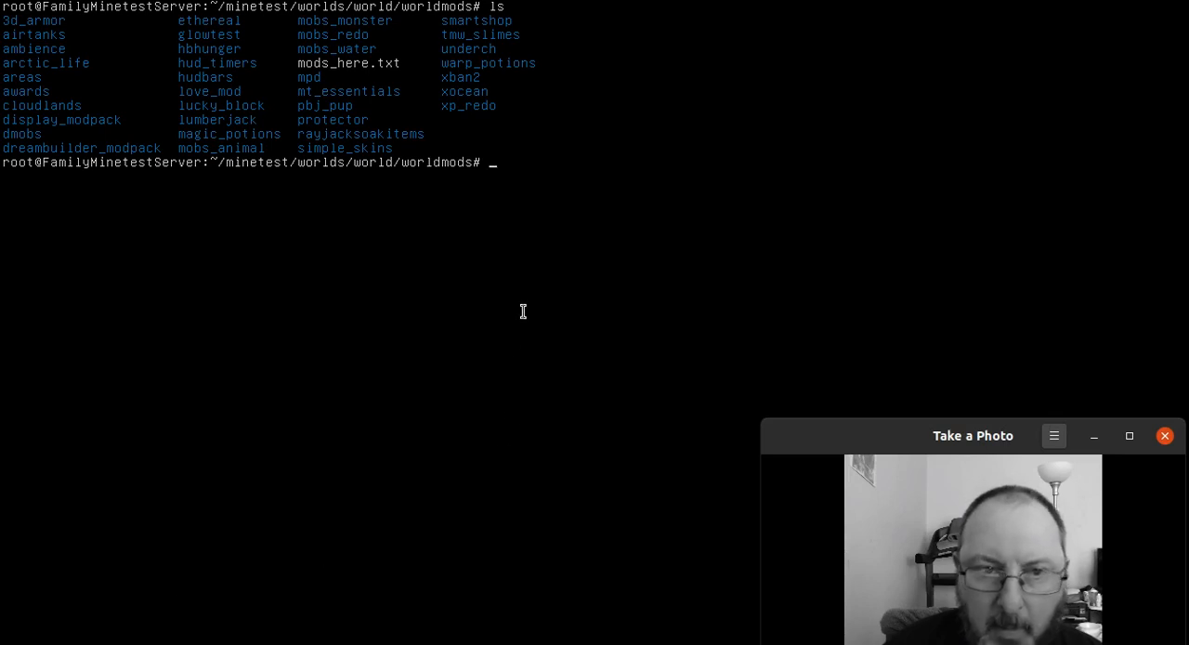
pyautogui.moveTo(467, 249)
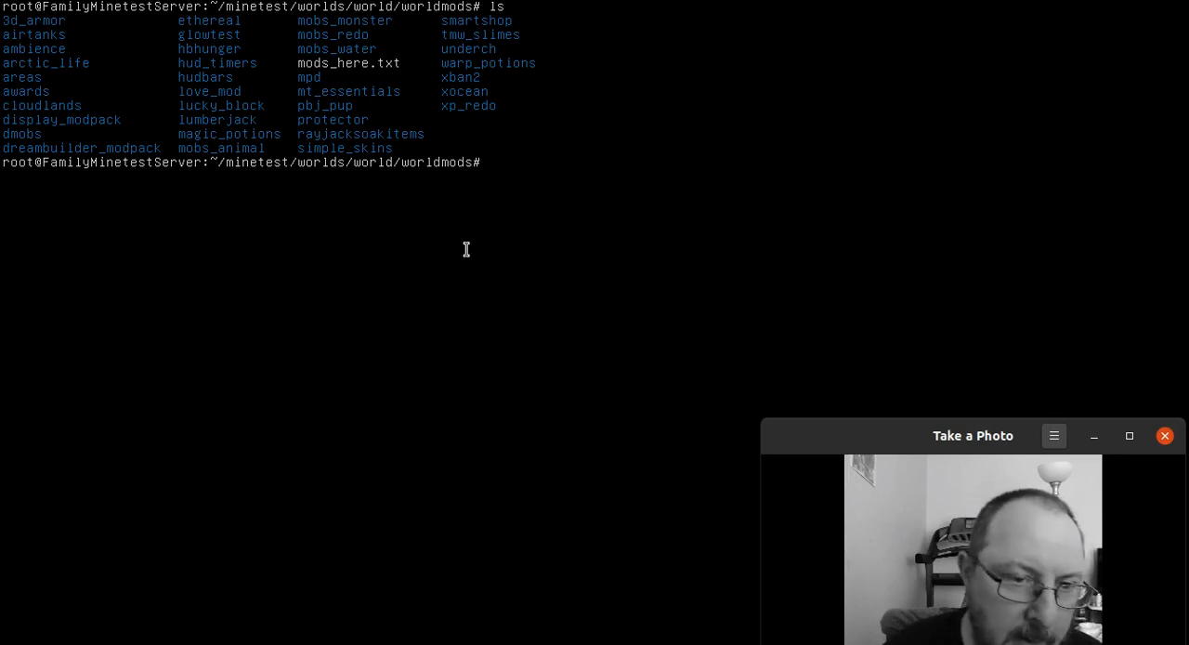
pyautogui.moveTo(494, 161)
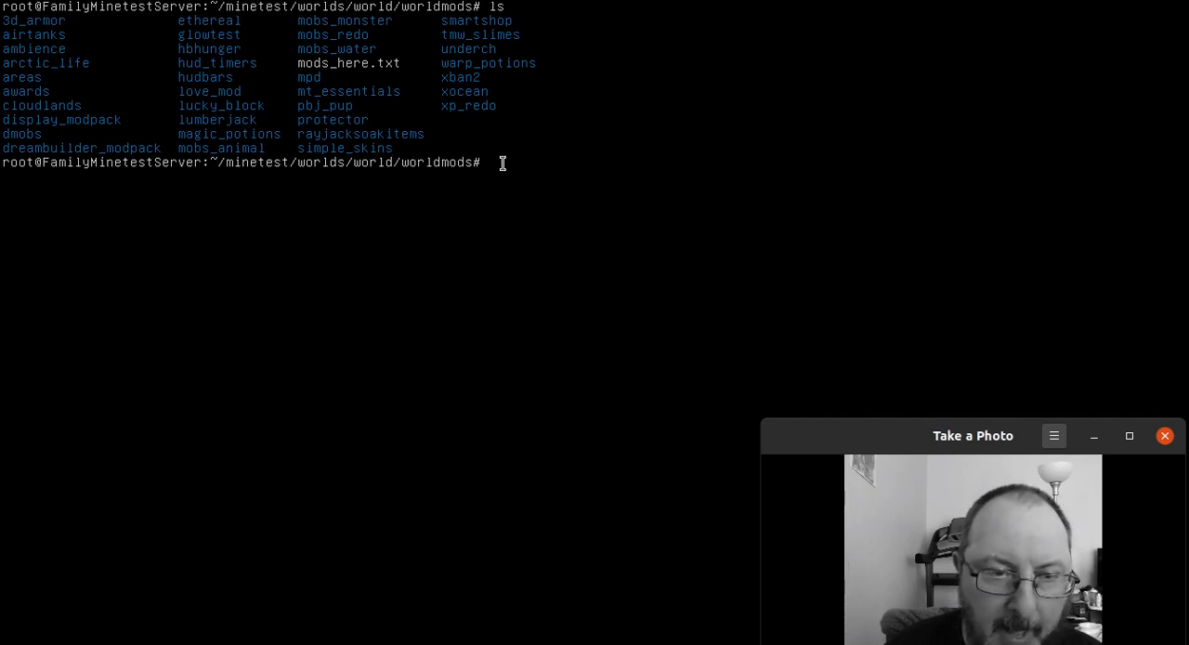
pyautogui.moveTo(207, 195)
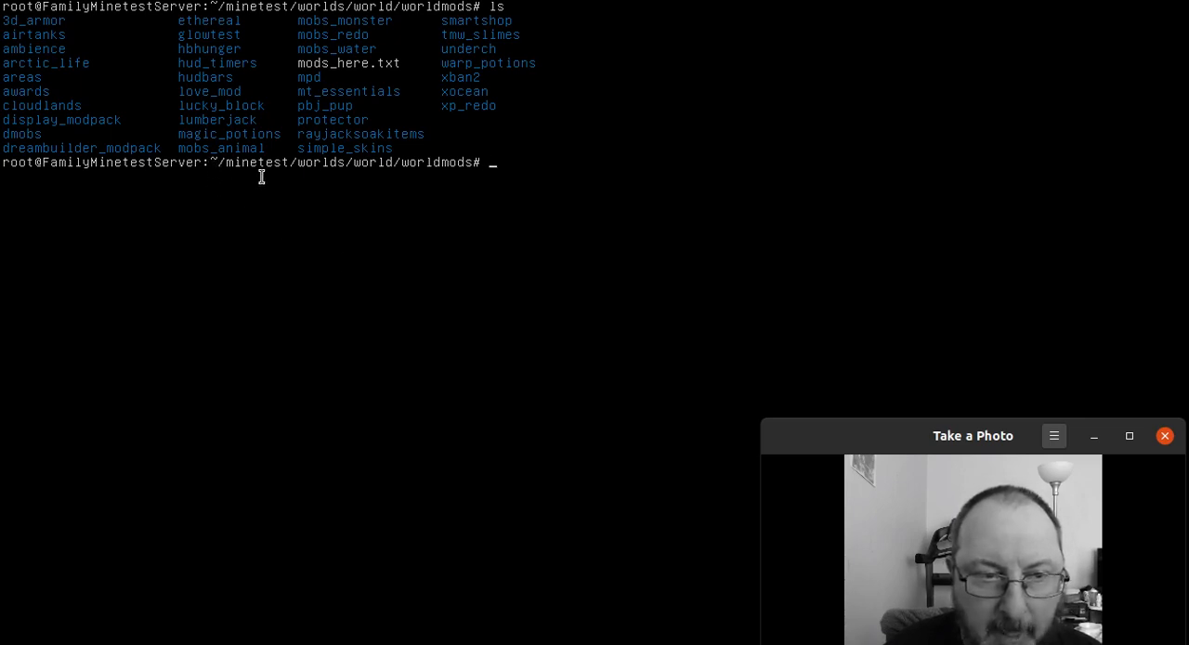
pyautogui.moveTo(316, 176)
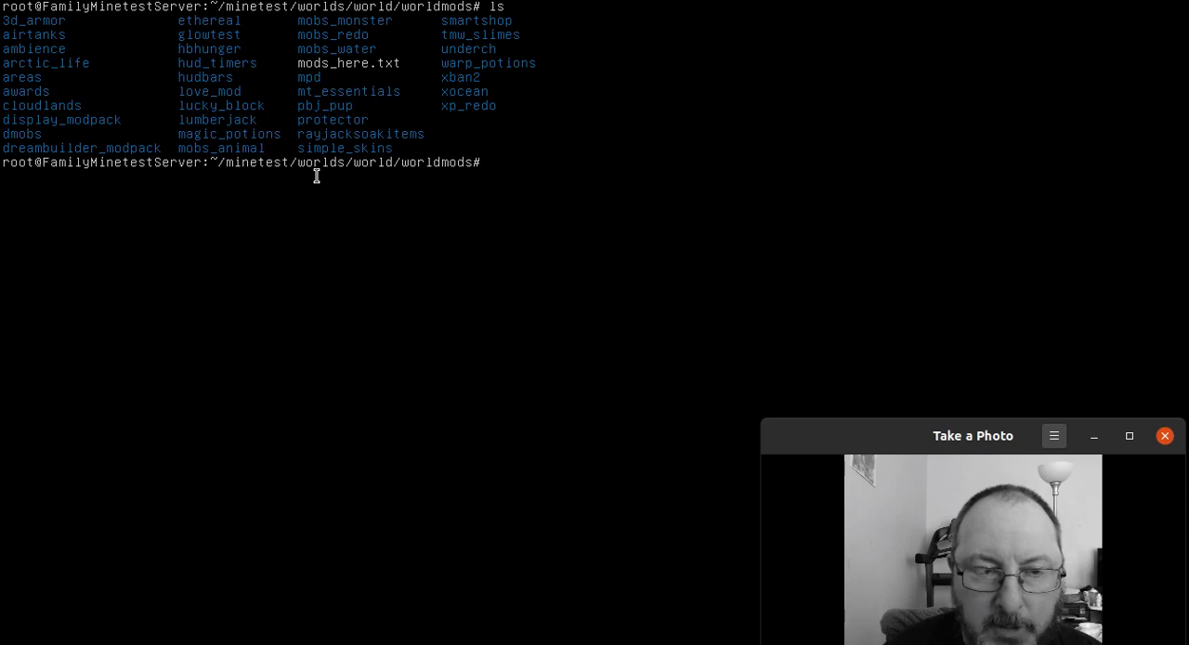
pyautogui.moveTo(376, 177)
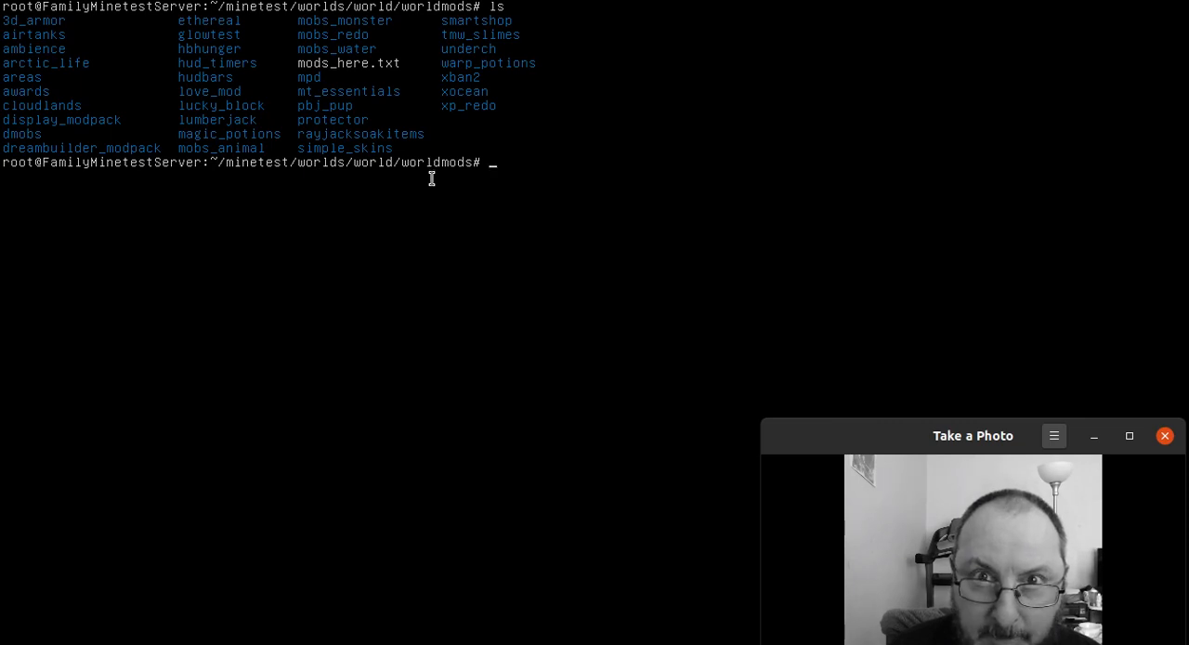
pyautogui.moveTo(212, 154)
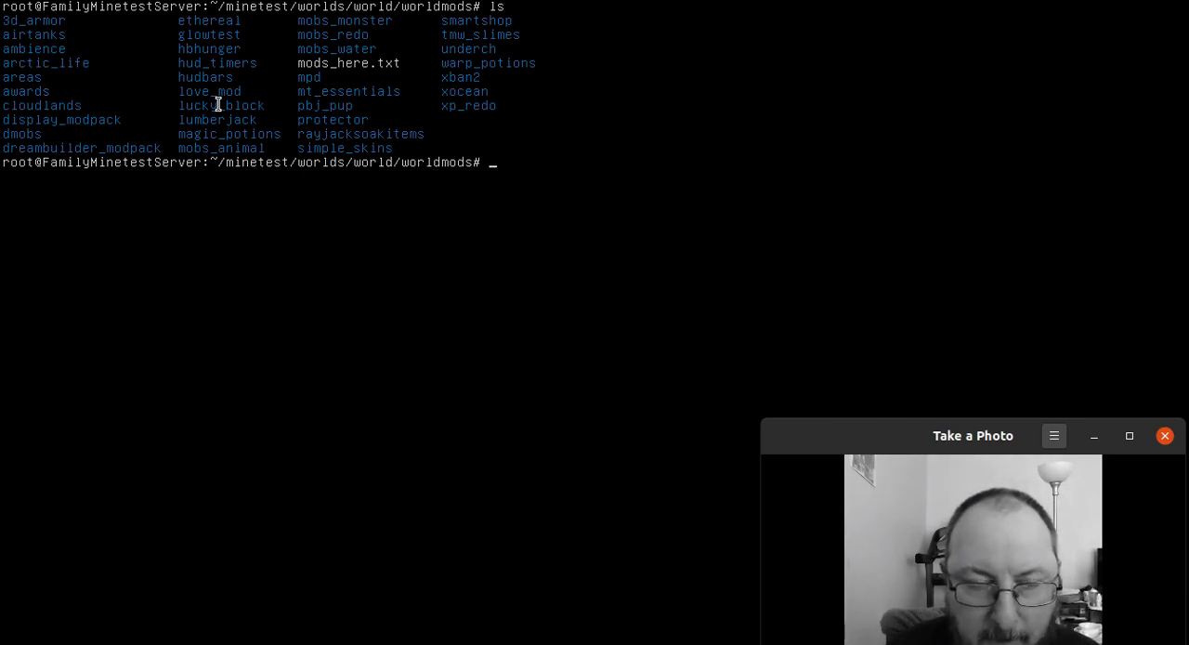
pyautogui.click(1164, 436)
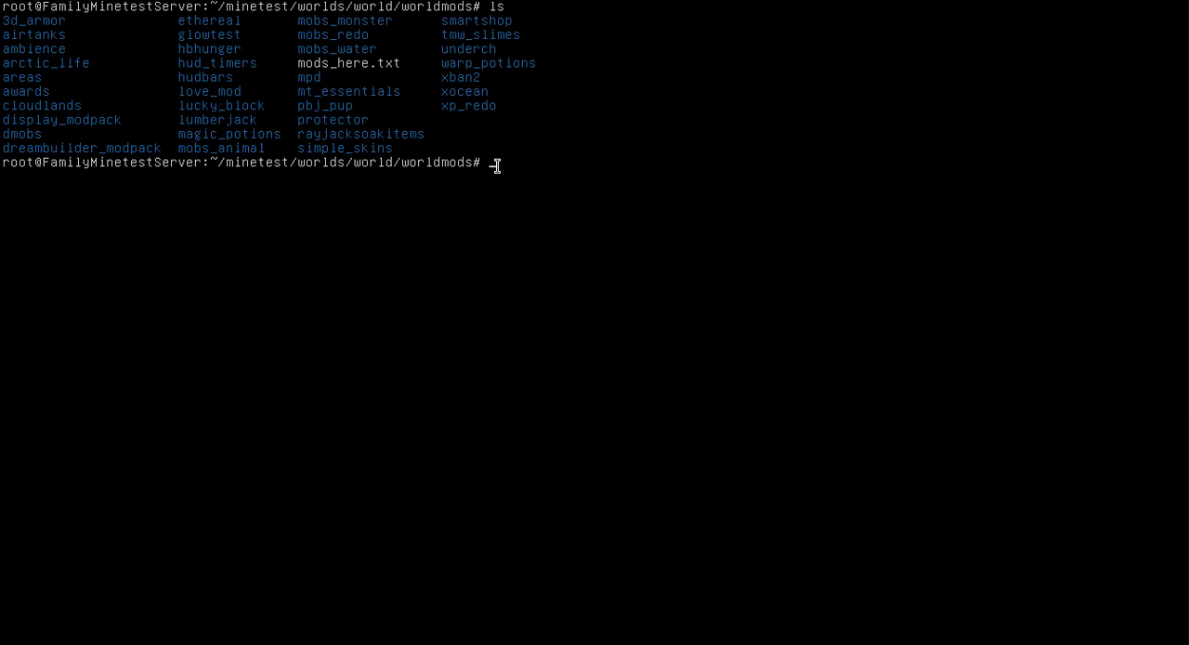
pyautogui.write('wget')
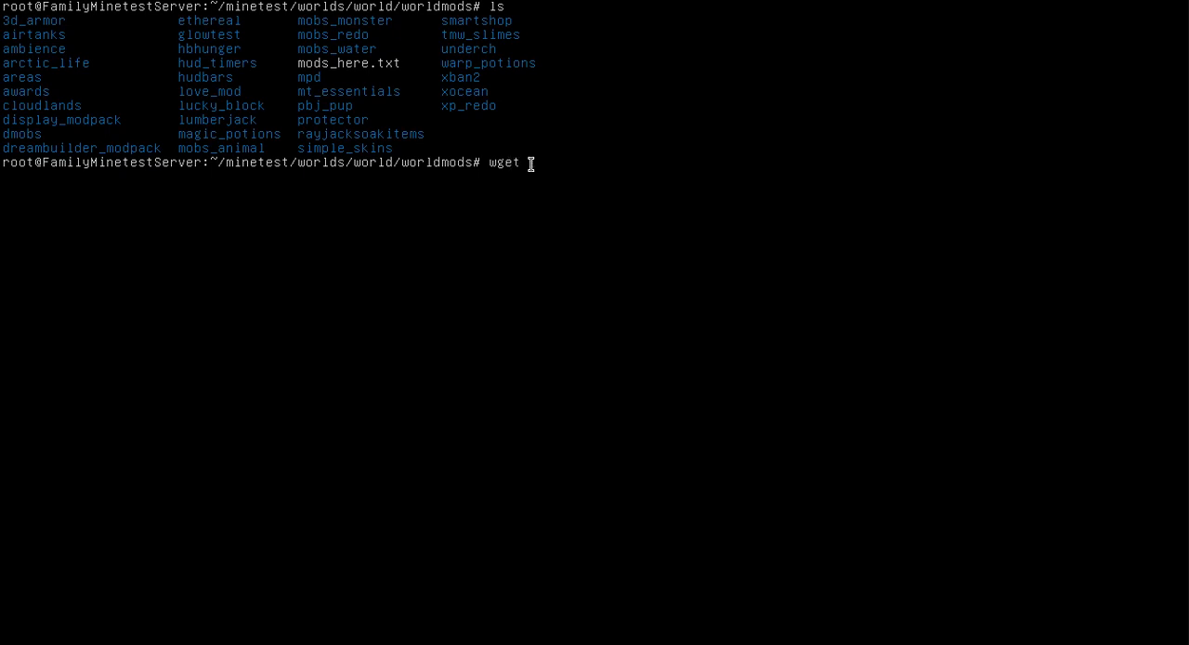
pyautogui.write('https://notabug.org/TenPlus1')
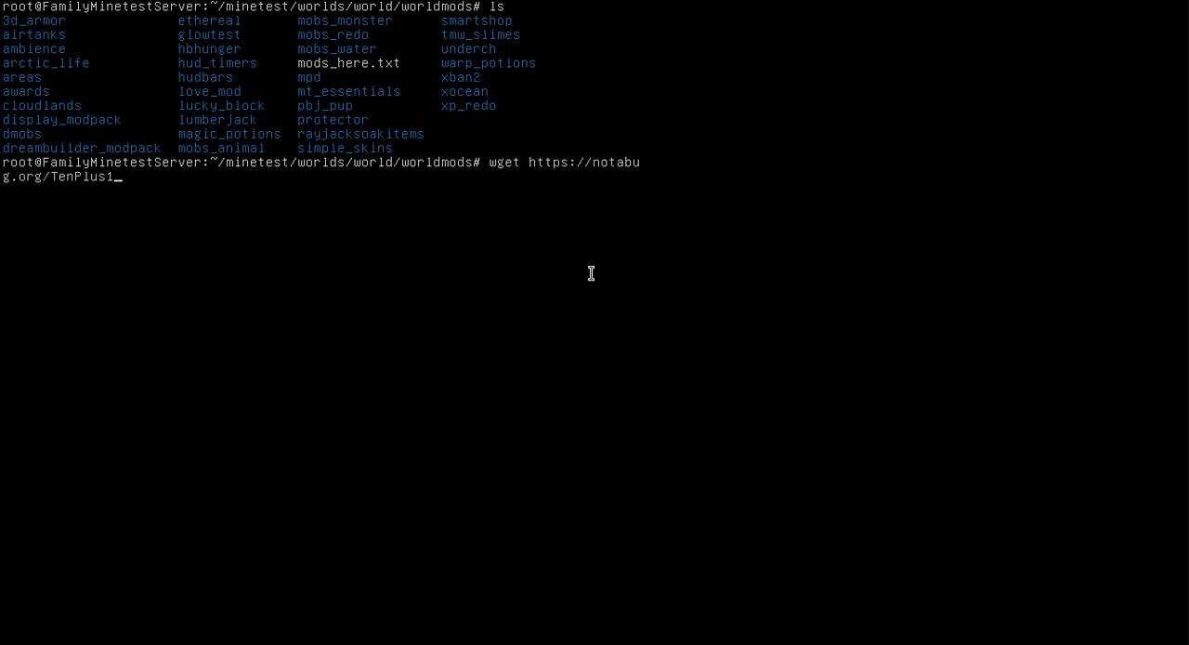
pyautogui.write('ethereal/archive/master.zip')
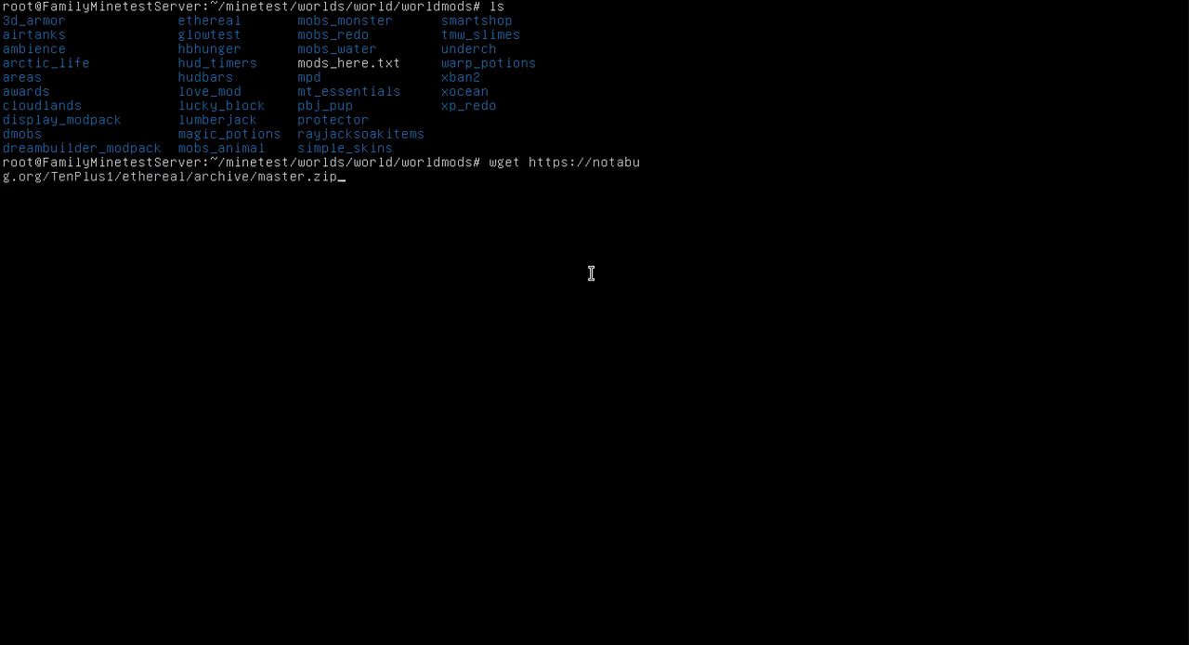
pyautogui.press('Return')
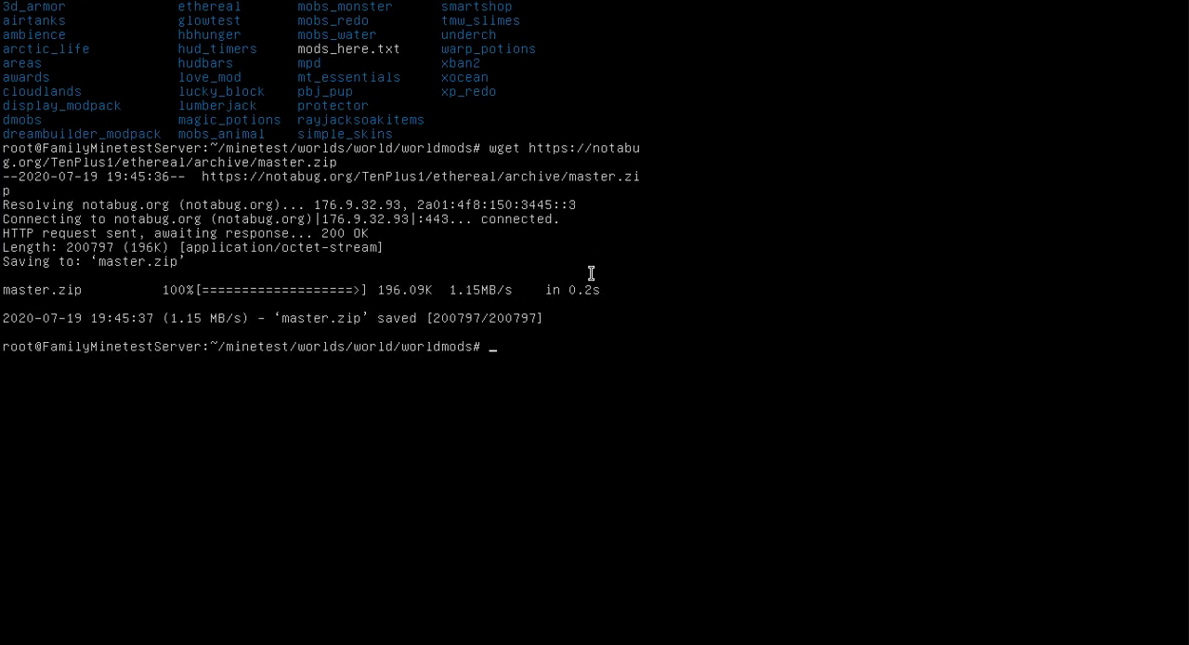
pyautogui.write('ls')
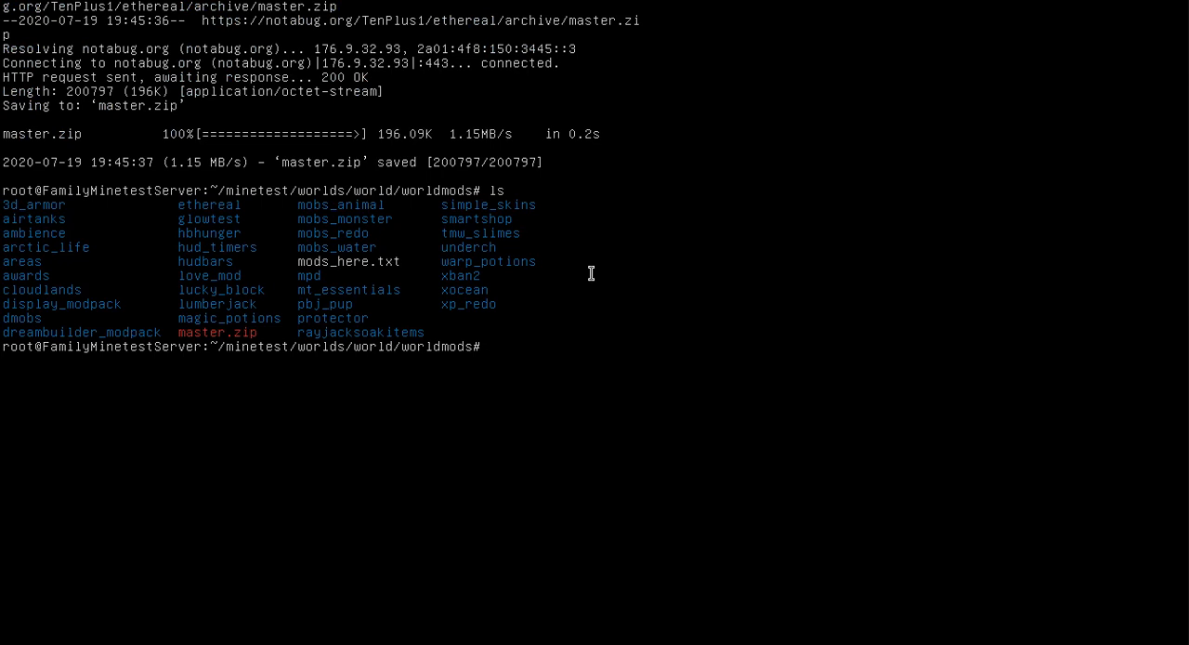
# Step: Run unzip master.zip, then abort with Ctrl+C at the README.md replace prompt
pyautogui.write('unz')
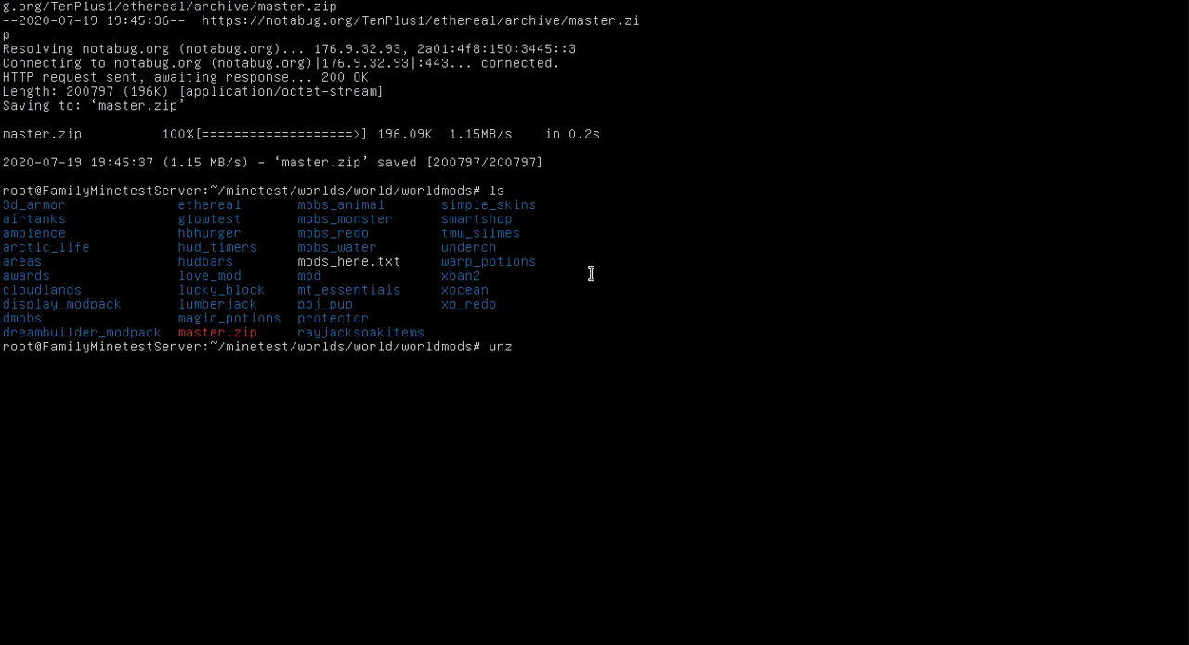
pyautogui.write('ip')
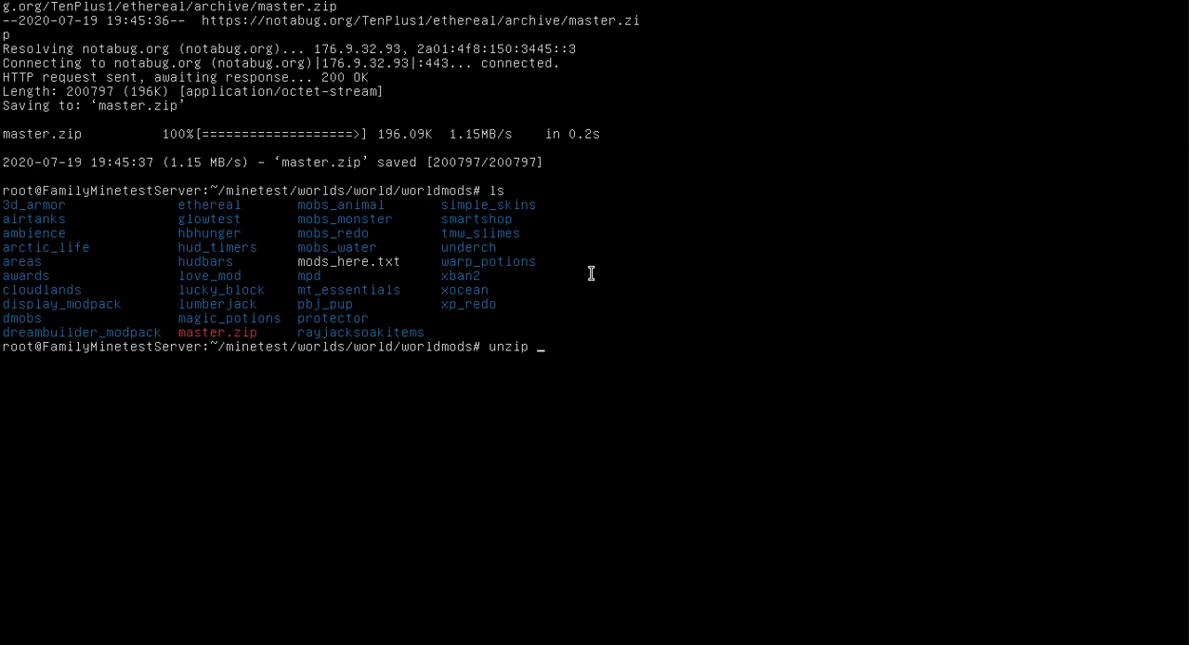
pyautogui.write('m')
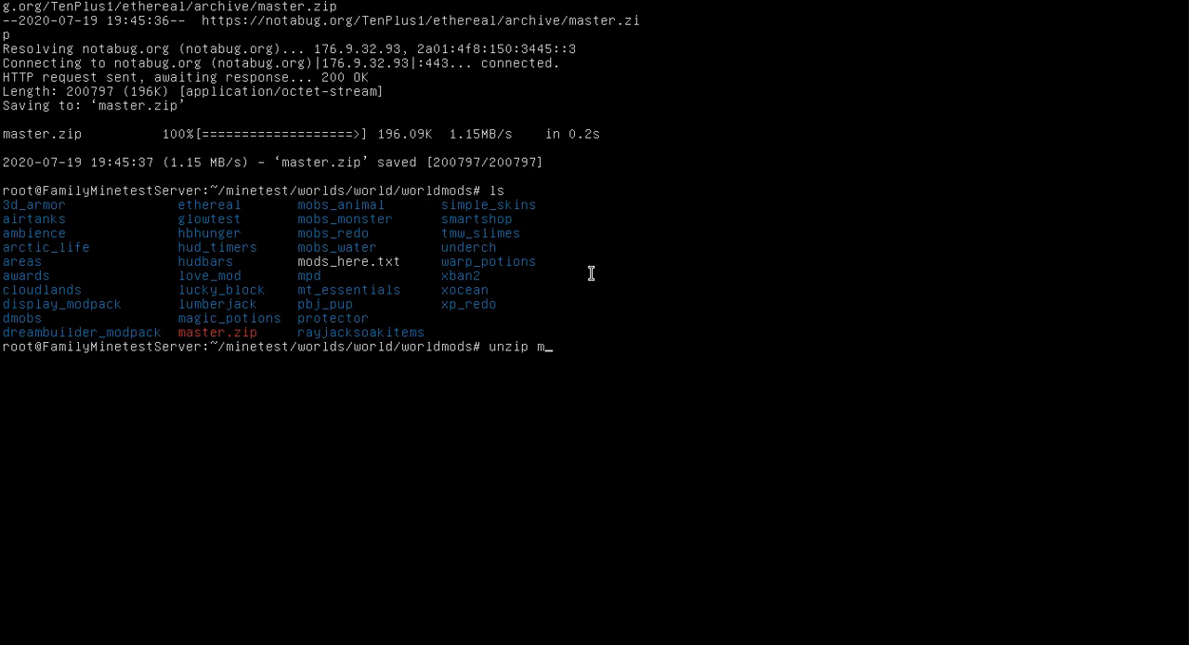
pyautogui.write('a')
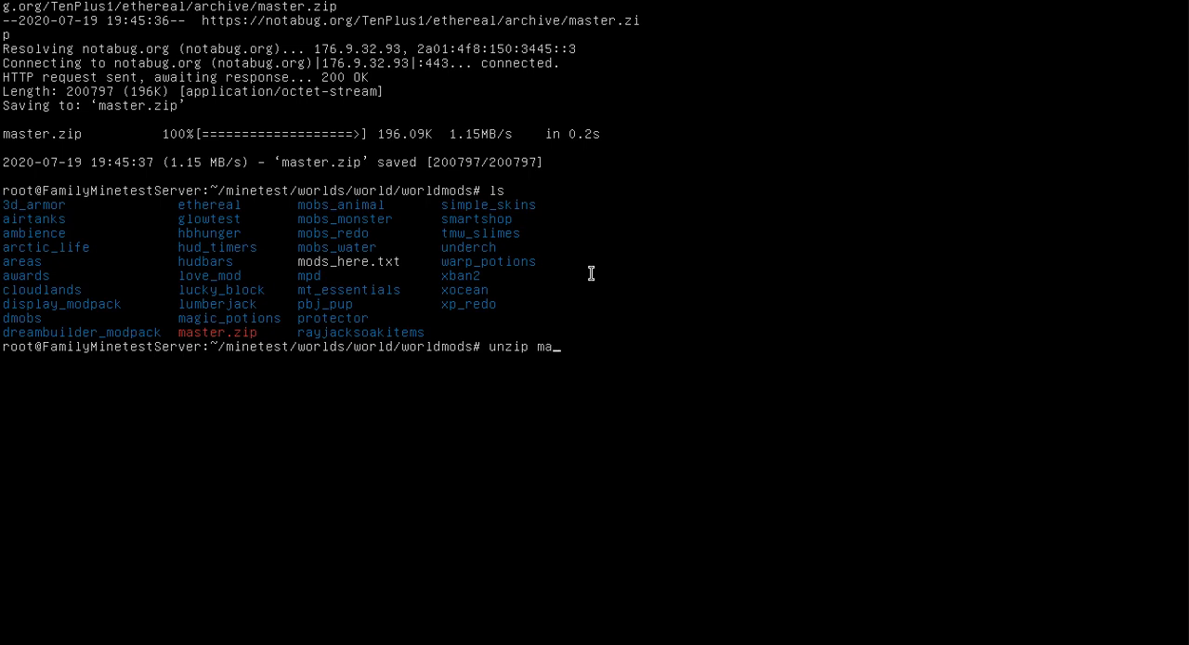
pyautogui.write('ster.zip')
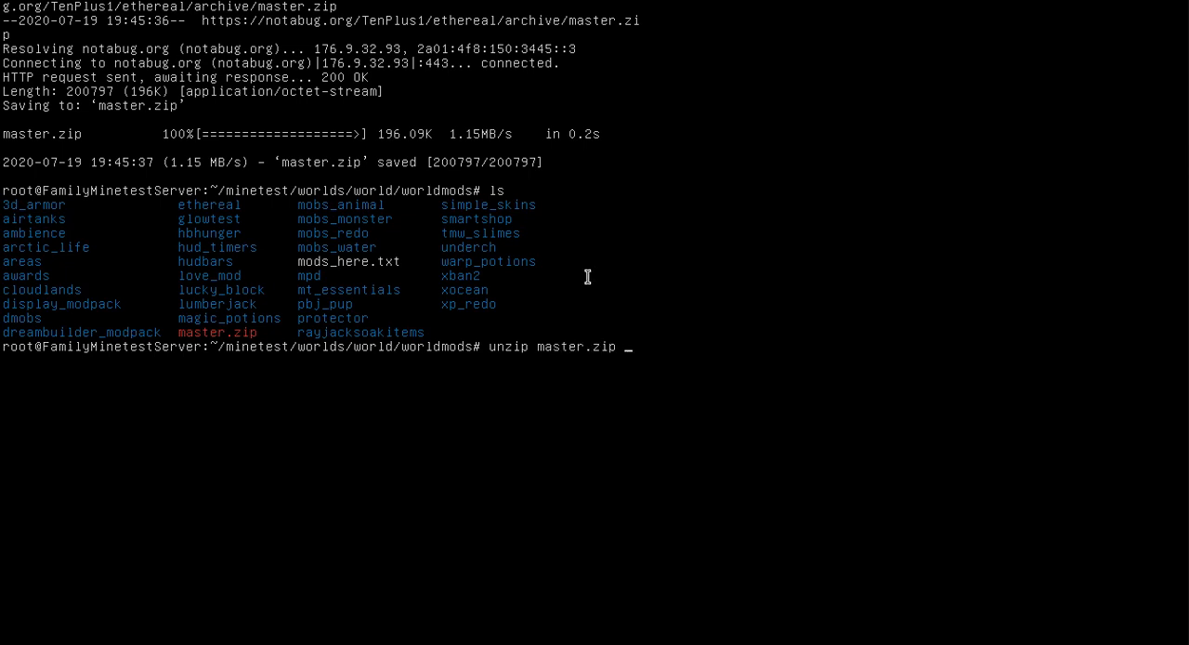
pyautogui.press('Return')
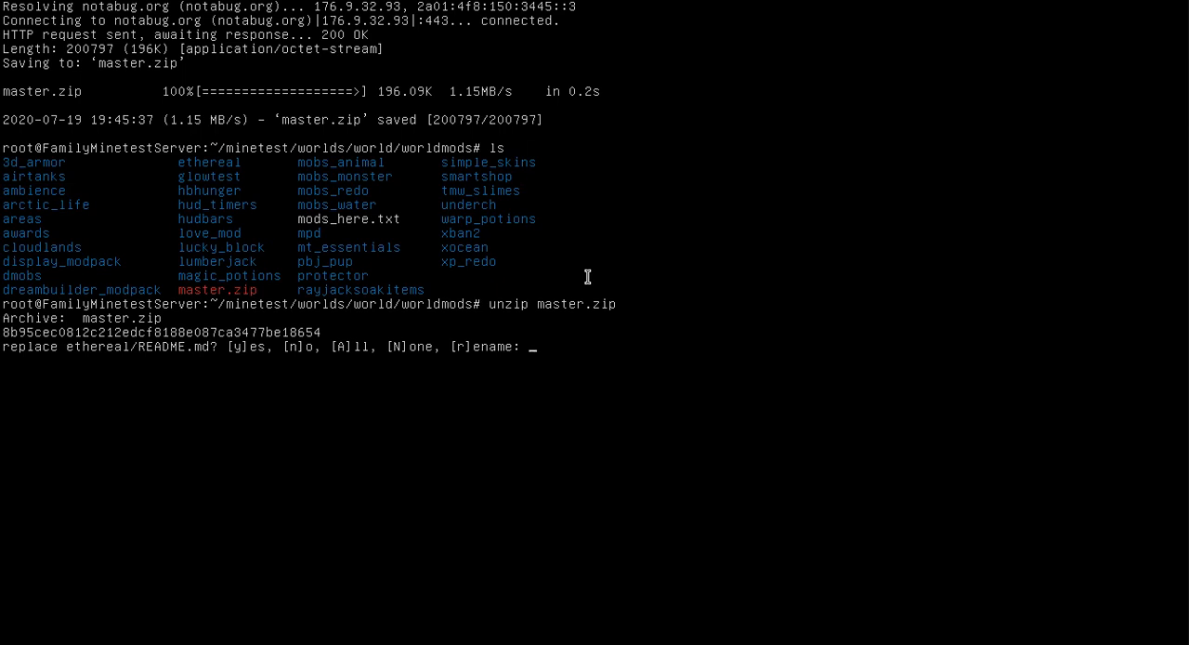
pyautogui.press('ctrl+c')
pyautogui.write('ls')
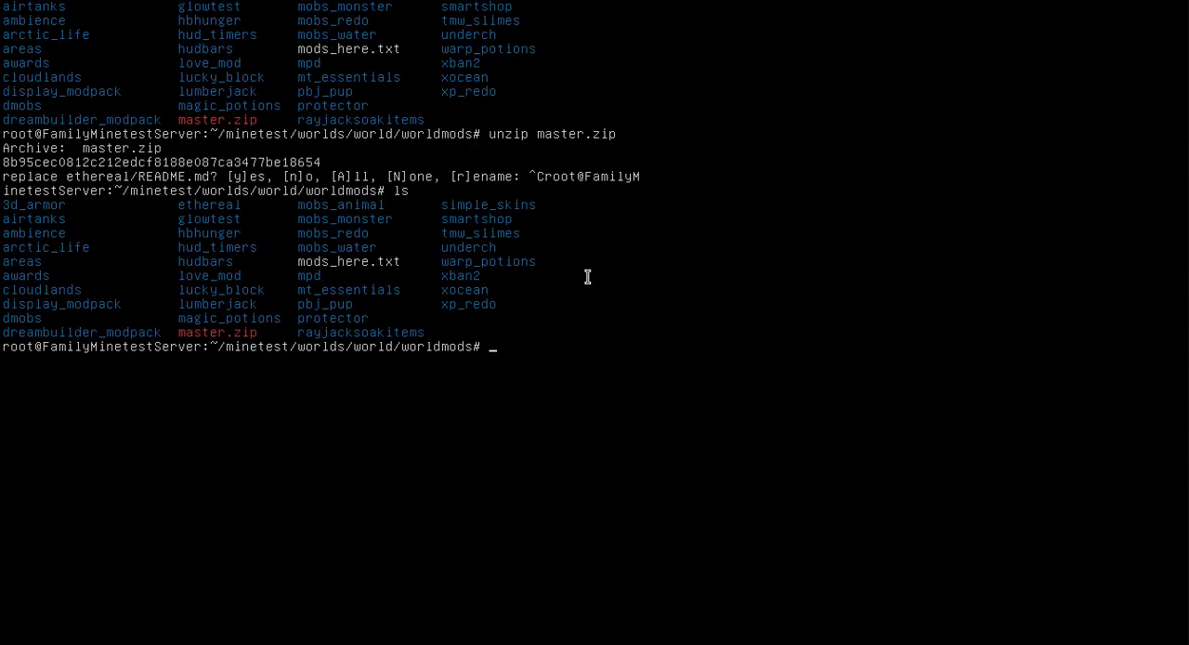
pyautogui.moveTo(251, 245)
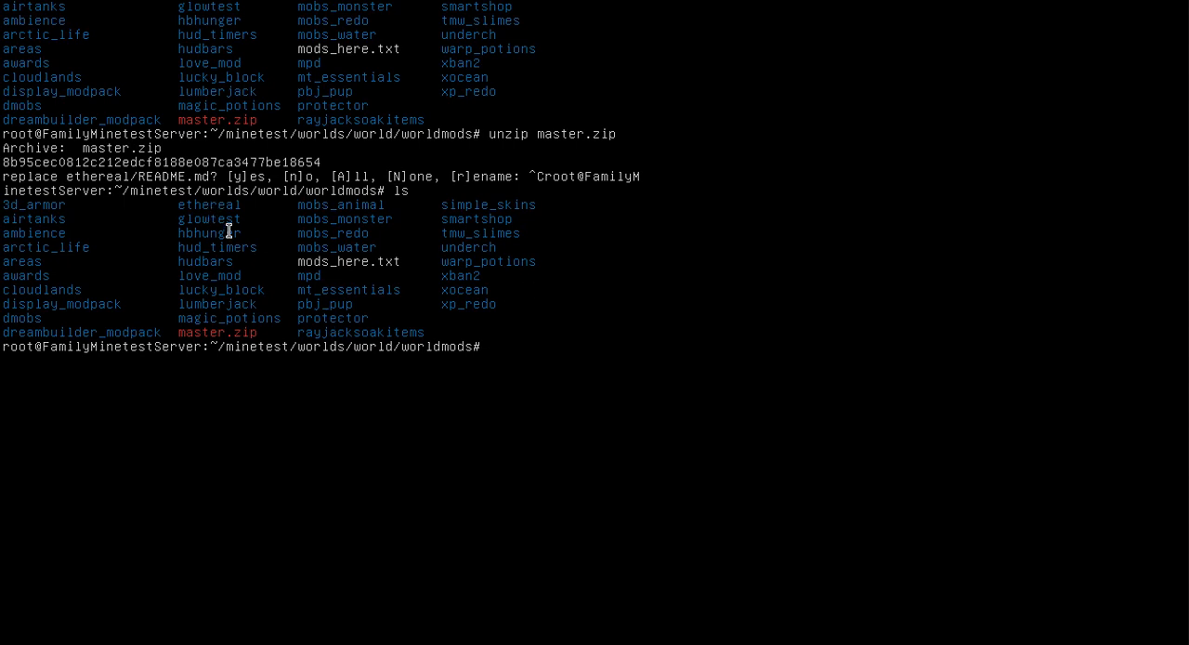
pyautogui.moveTo(554, 343)
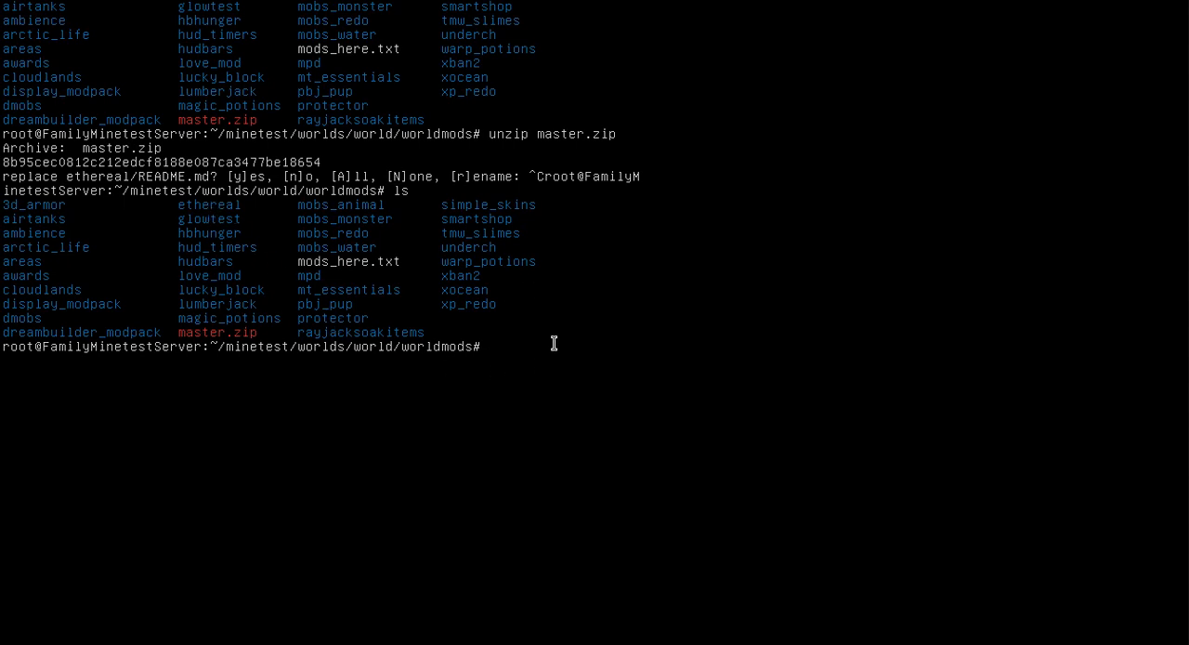
# Step: Enter rm -rf ethereal/ at the prompt, leaving it unexecuted
pyautogui.write('rm')
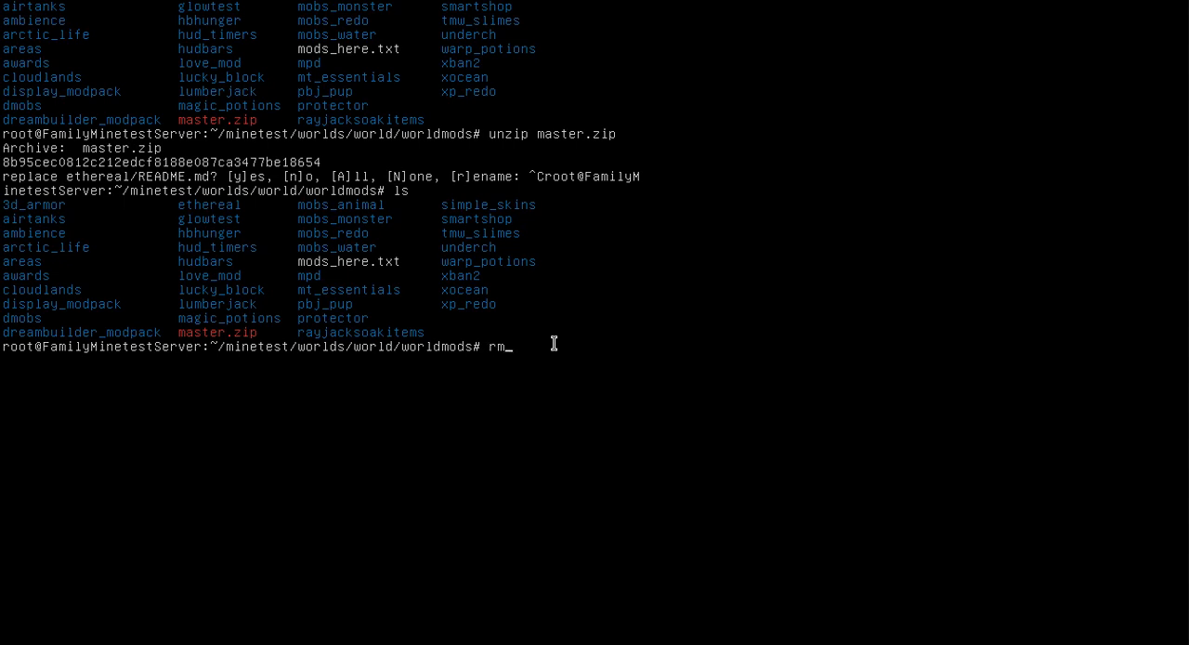
pyautogui.write('-r')
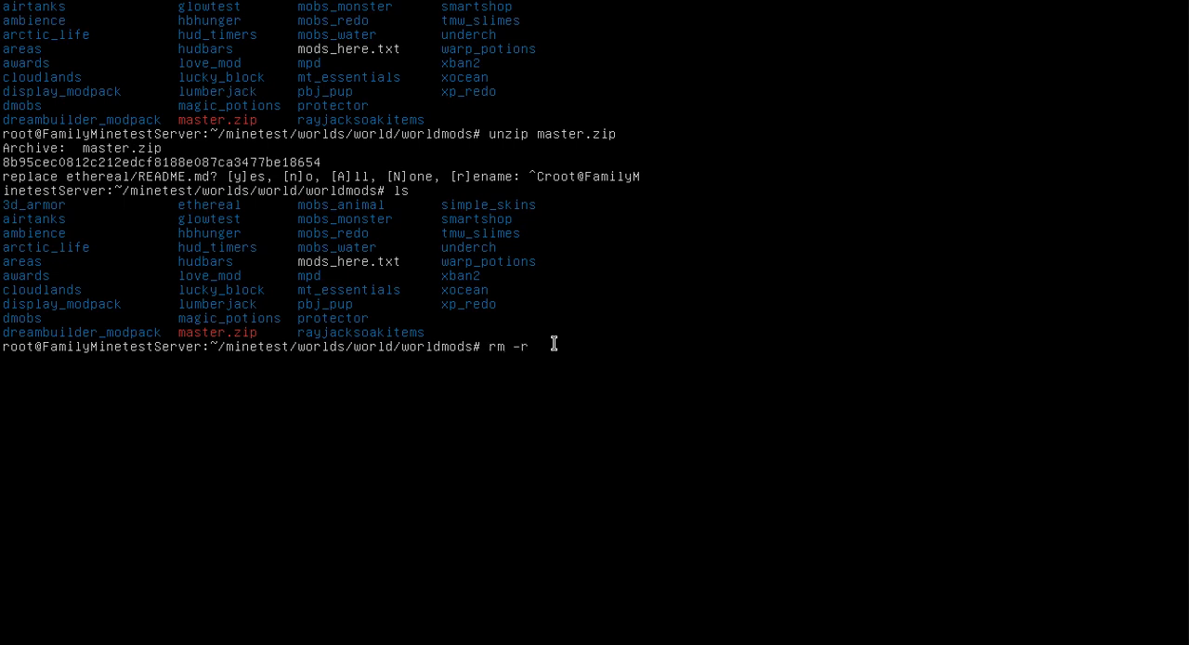
pyautogui.write('f')
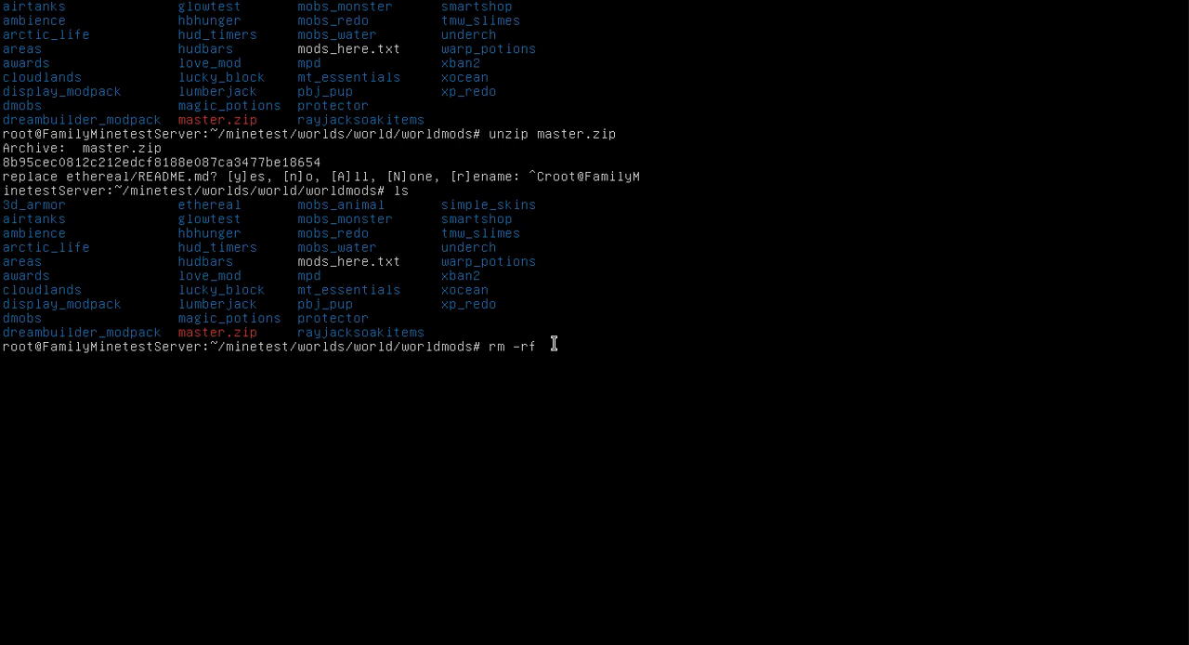
pyautogui.write('eth')
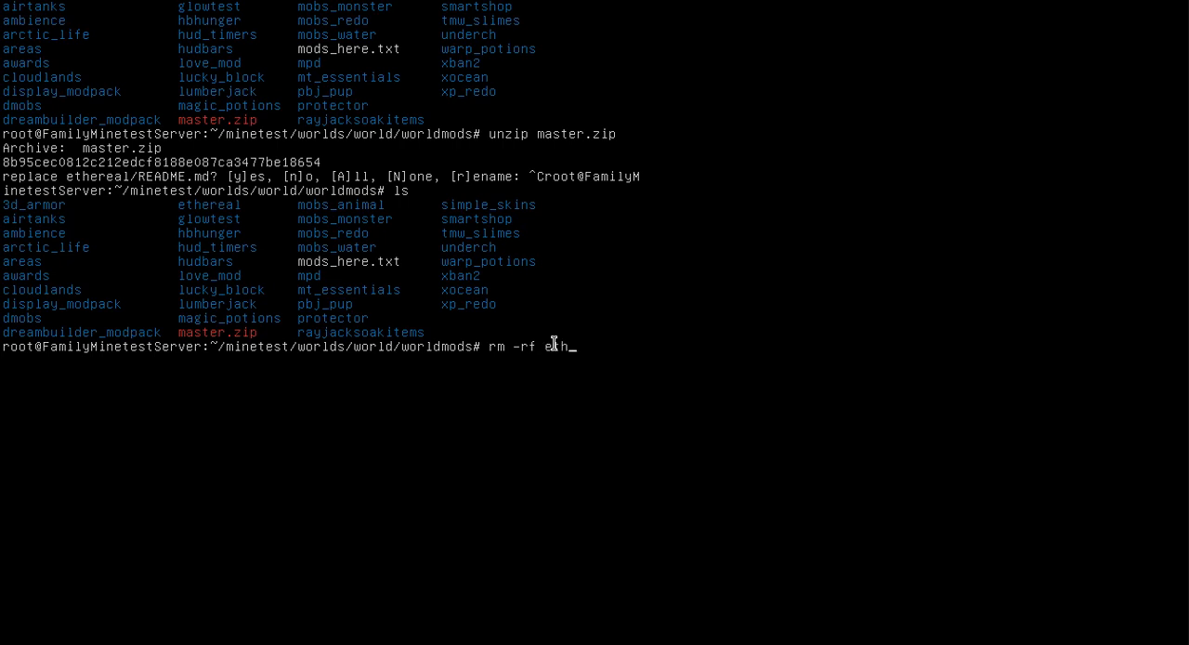
pyautogui.write('ereal/')
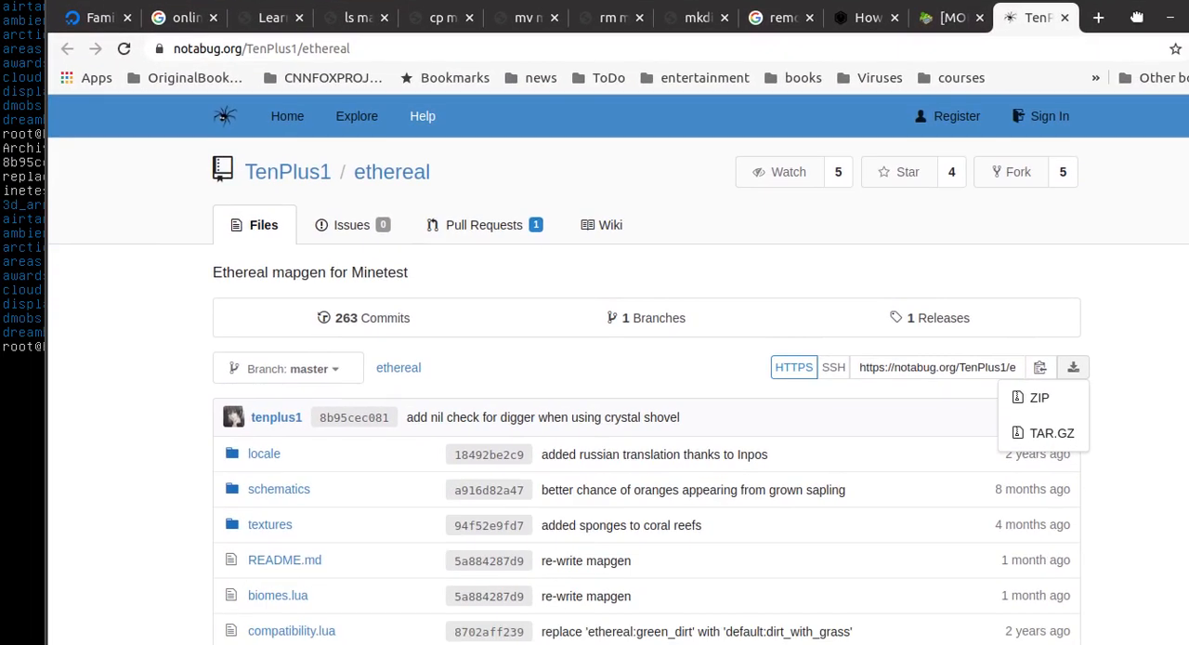
# Step: Read the -f and -r option descriptions on the linuxcommand.org rm manual page
pyautogui.click(606, 34)
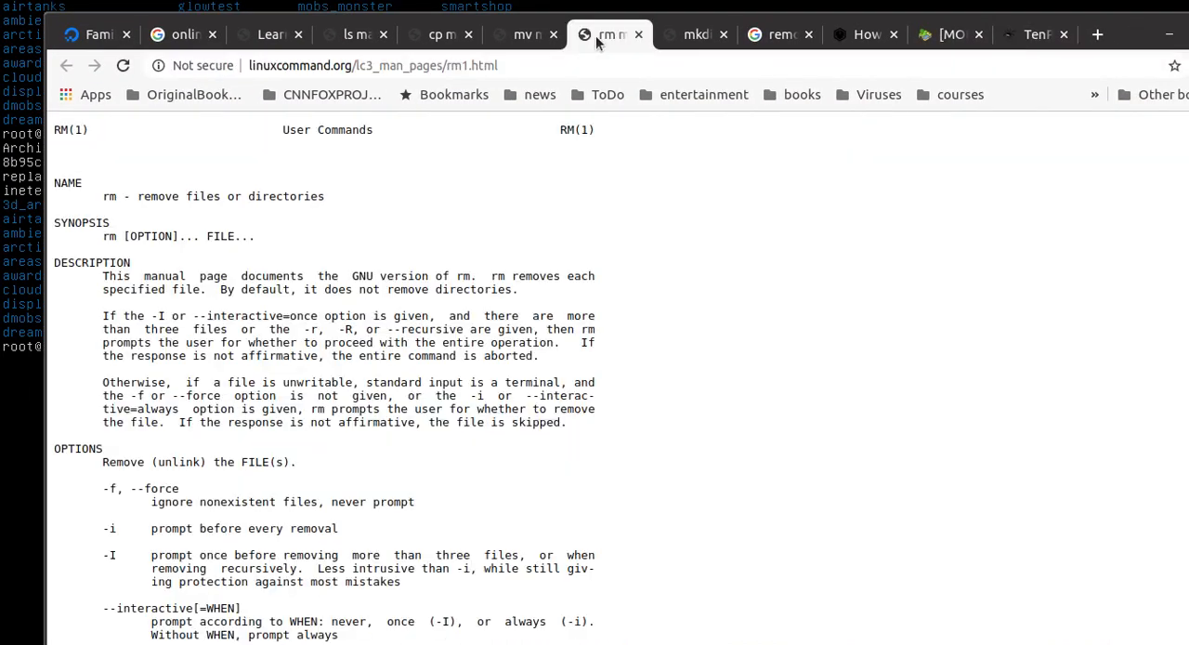
pyautogui.moveTo(138, 556)
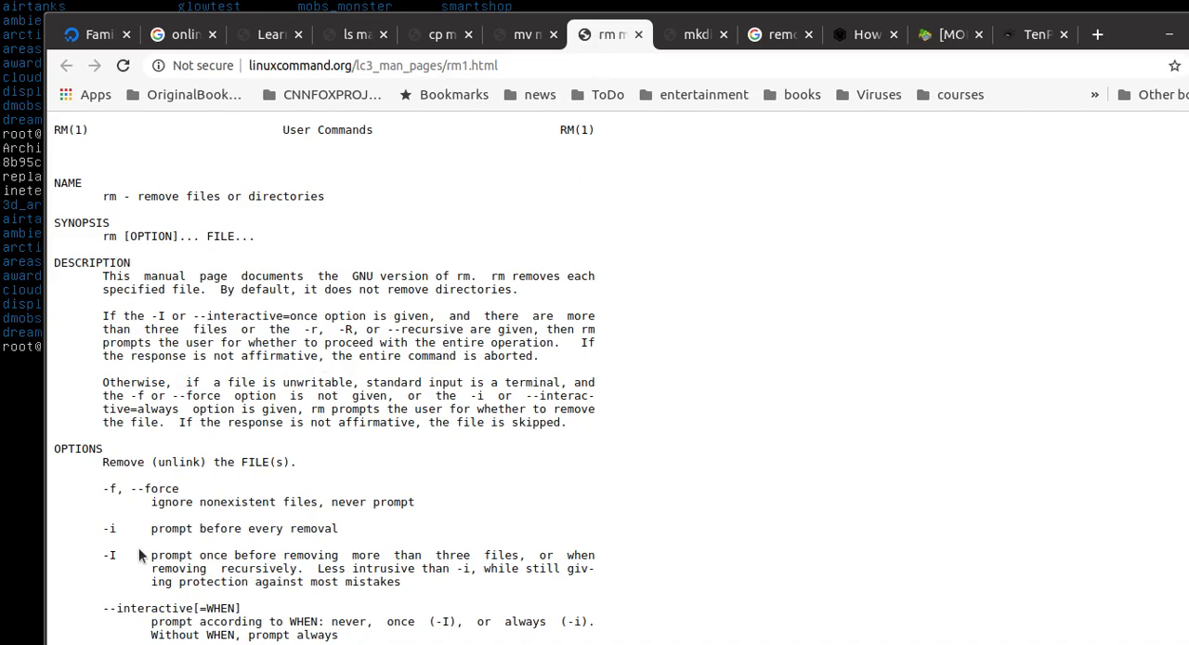
pyautogui.scroll(-3)
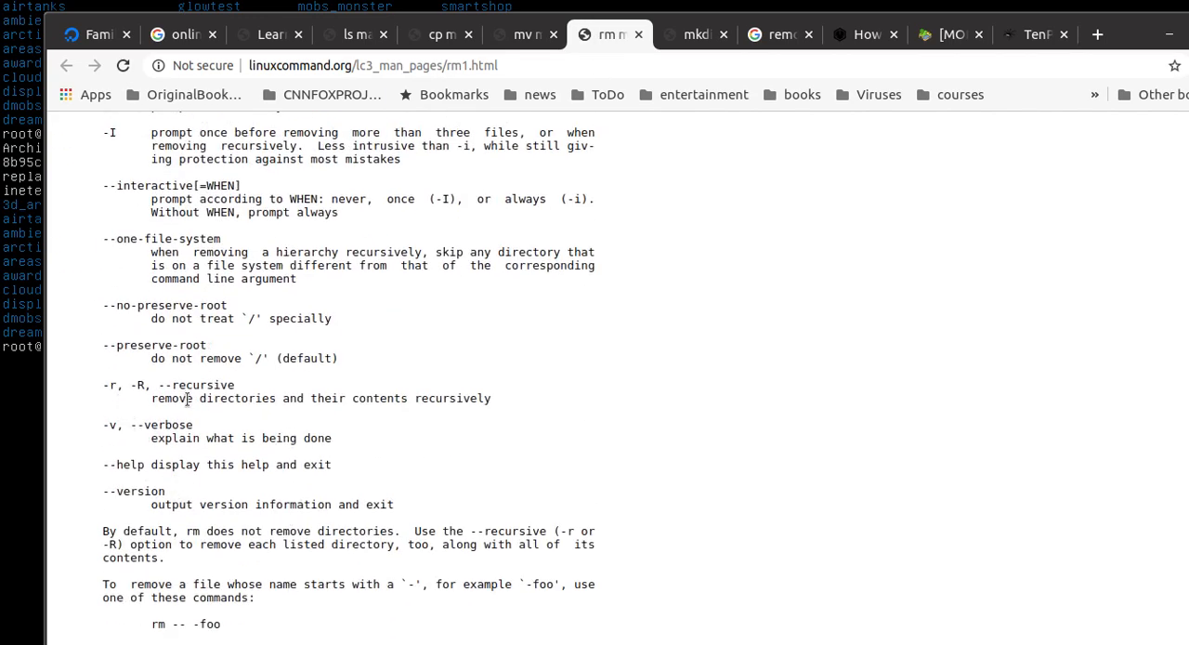
pyautogui.moveTo(240, 420)
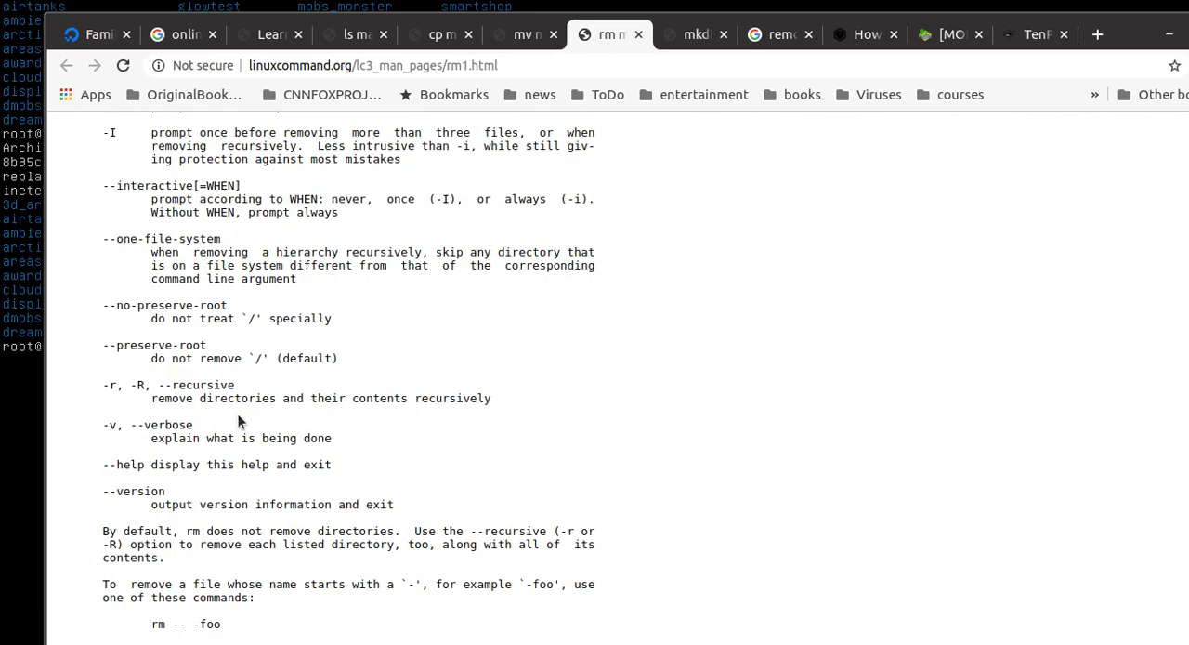
pyautogui.scroll(3)
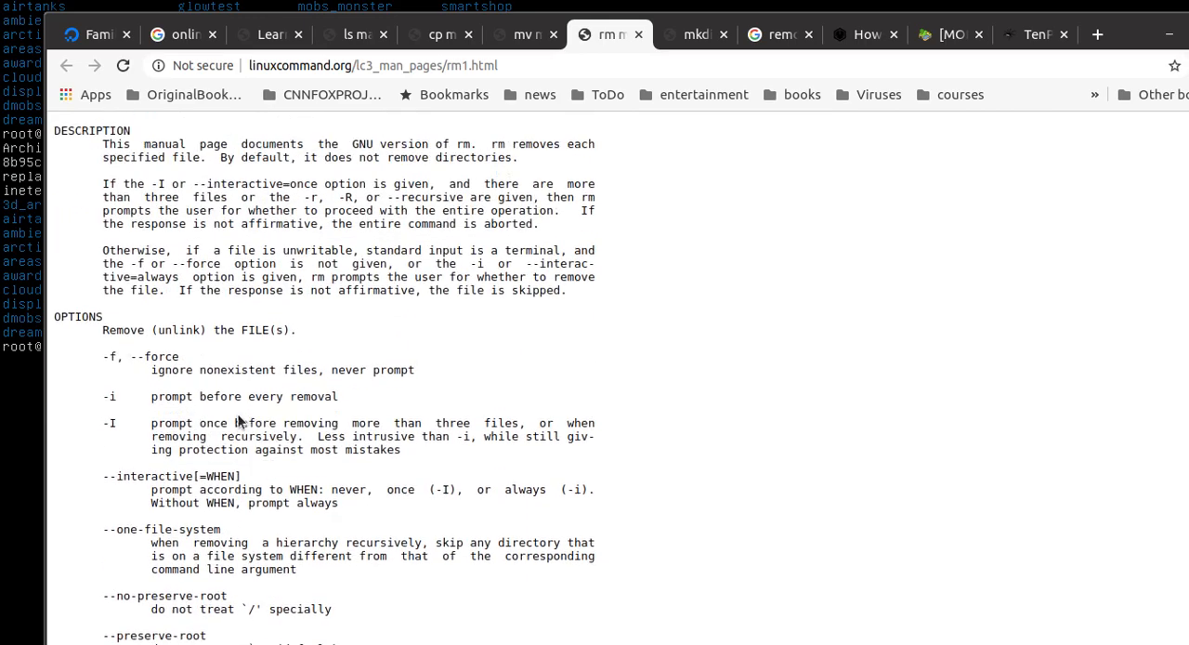
pyautogui.scroll(3)
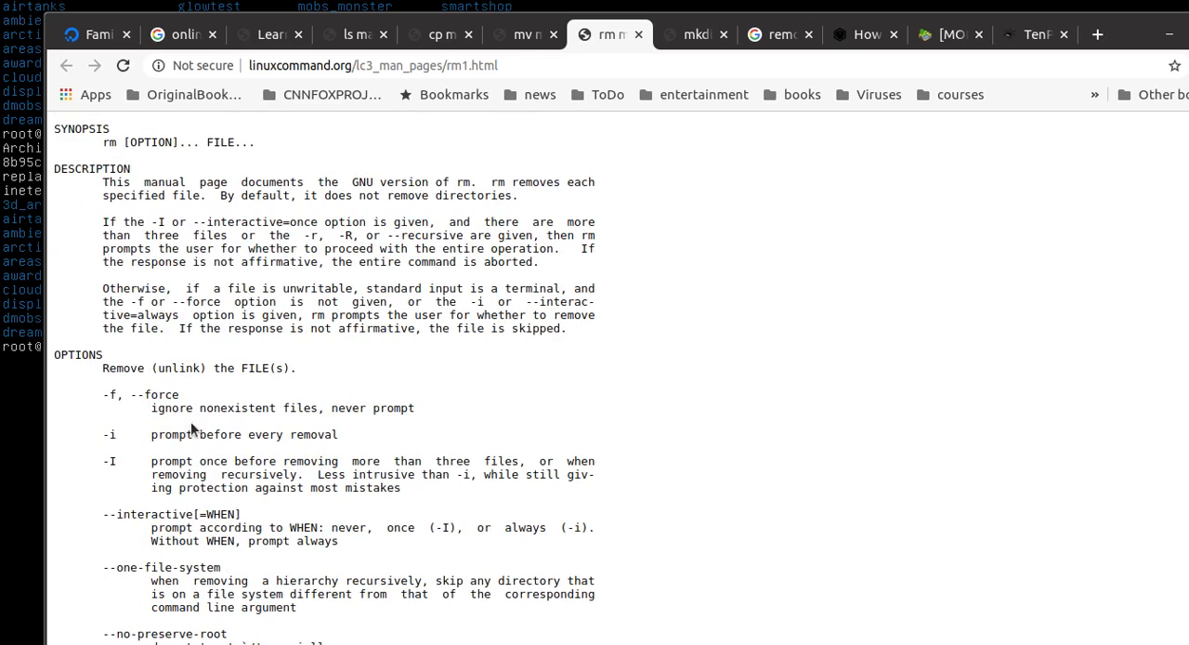
pyautogui.moveTo(413, 440)
pyautogui.write('rm -rf ethereal/')
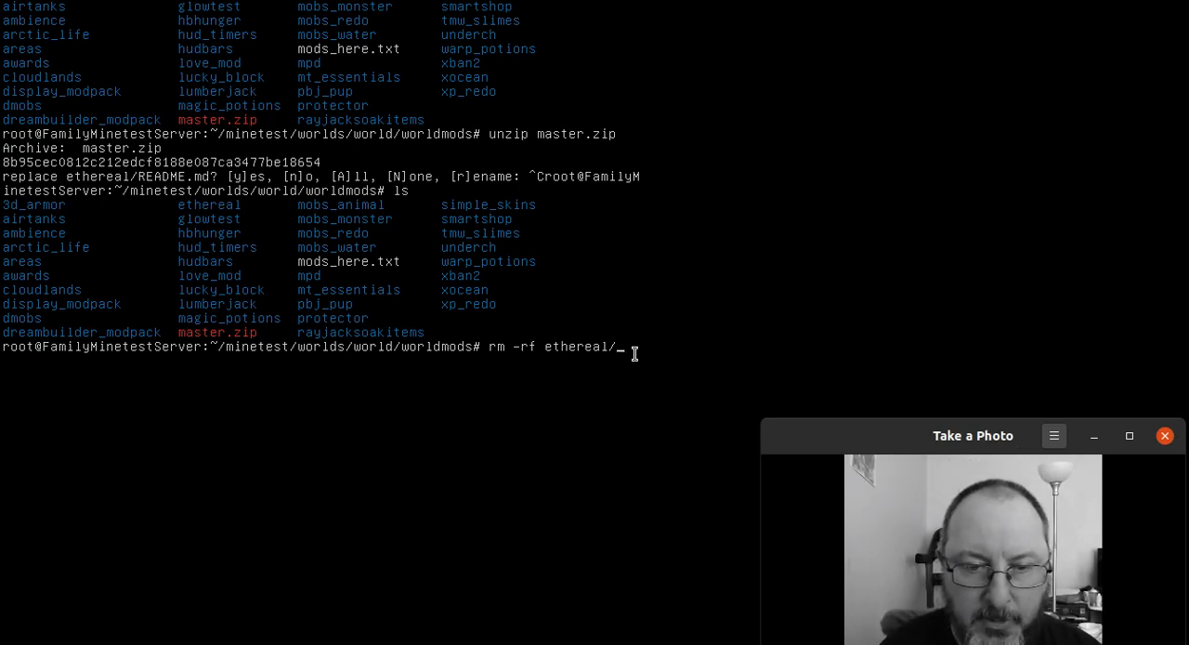
# Step: Run rm -rf ethereal/, relist the folder, and extract master.zip again
pyautogui.press('Return')
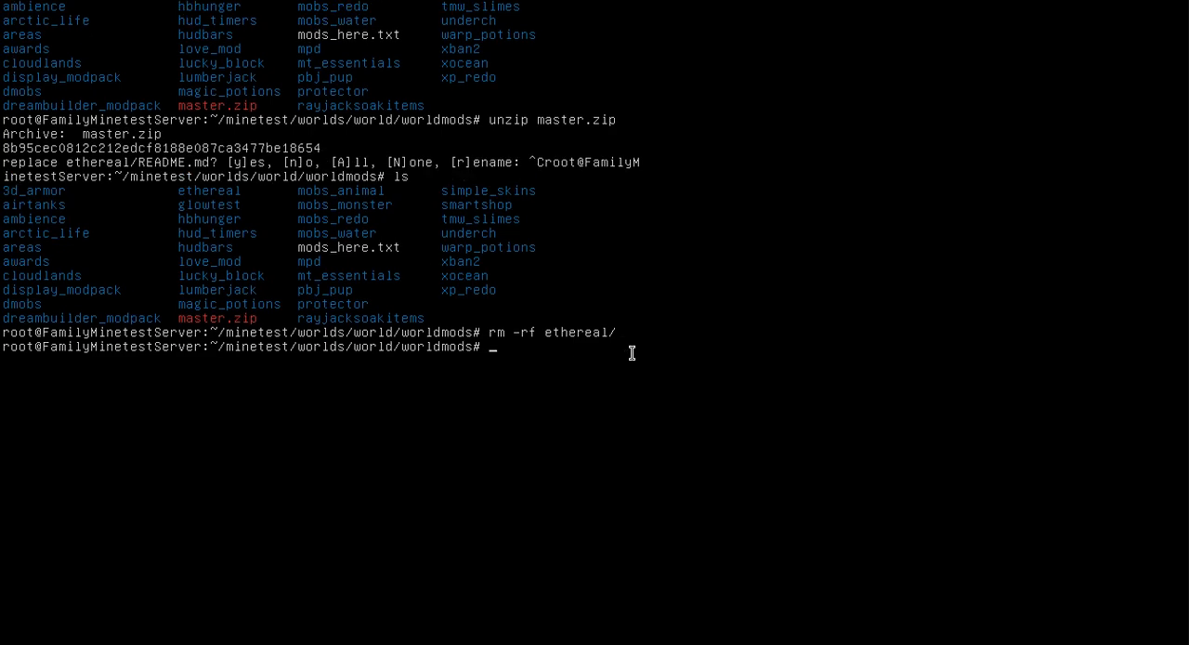
pyautogui.press('Return')
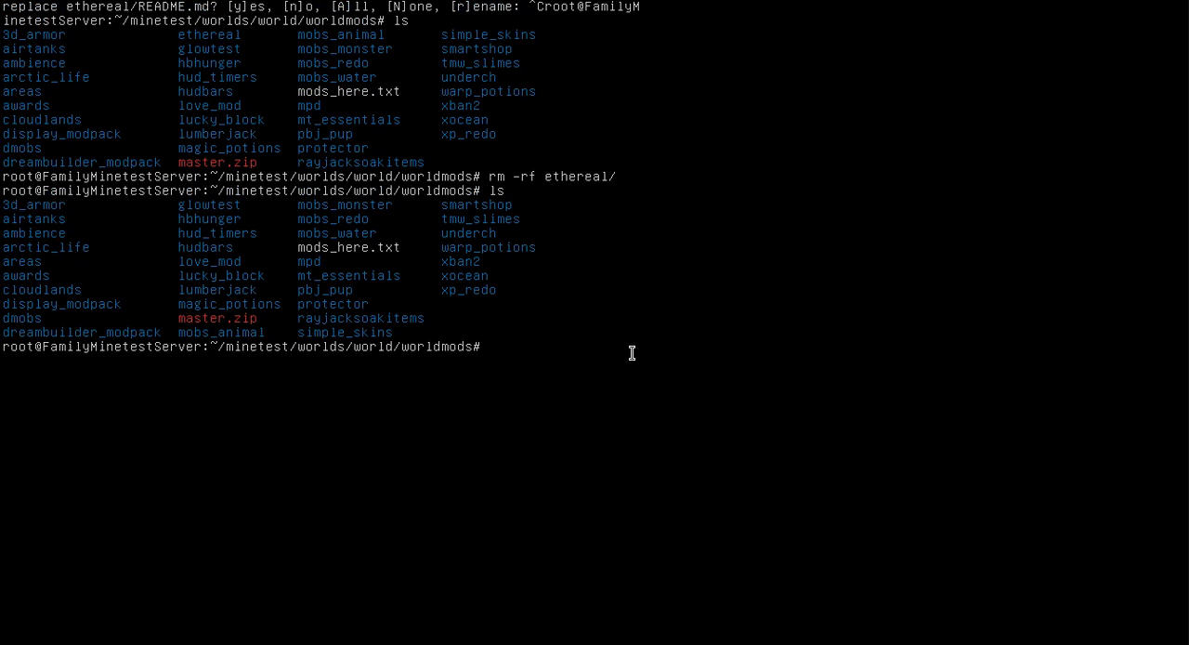
pyautogui.write('un')
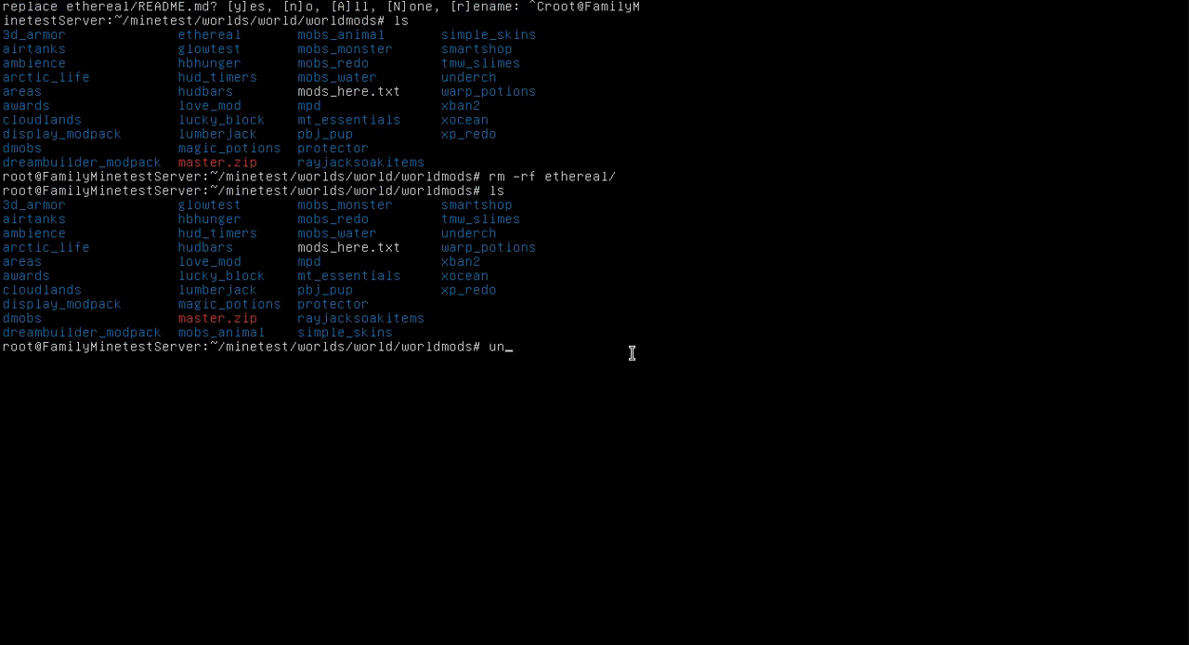
pyautogui.write('zip')
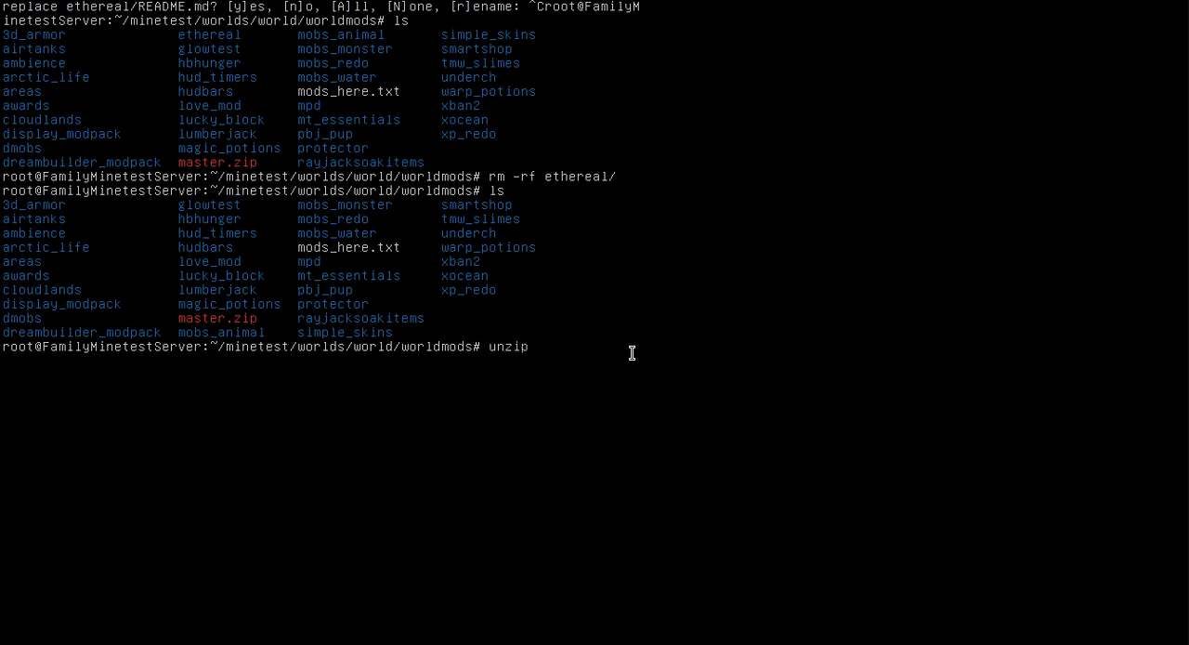
pyautogui.write('master.zip')
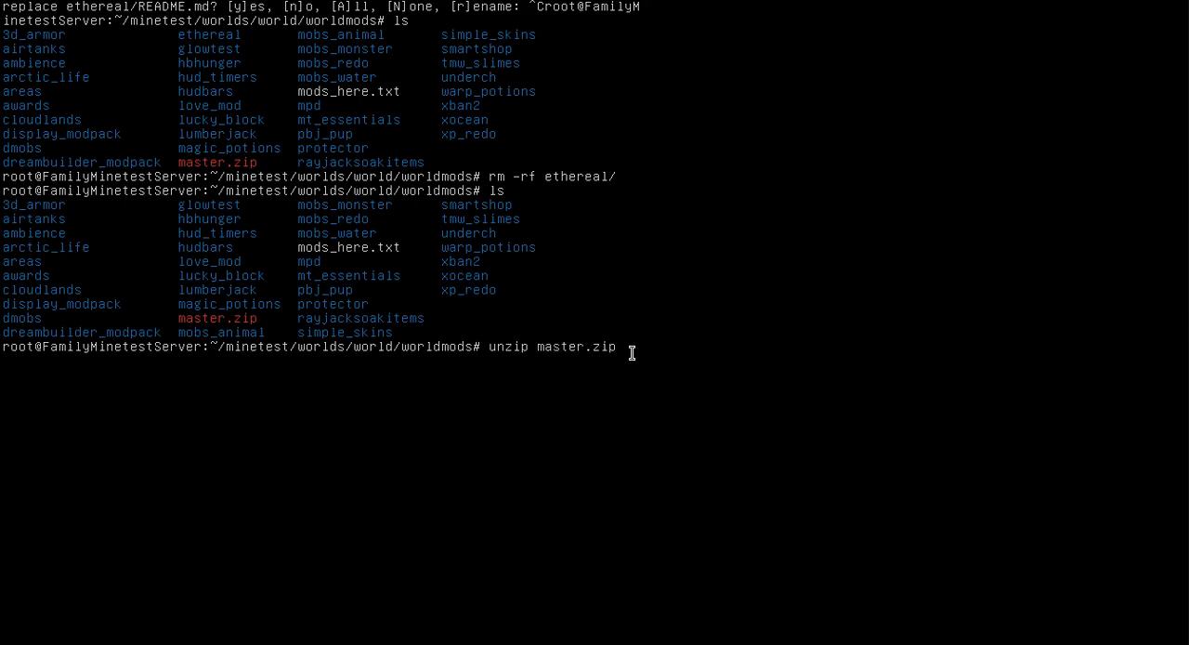
pyautogui.press('Return')
pyautogui.write('ls')
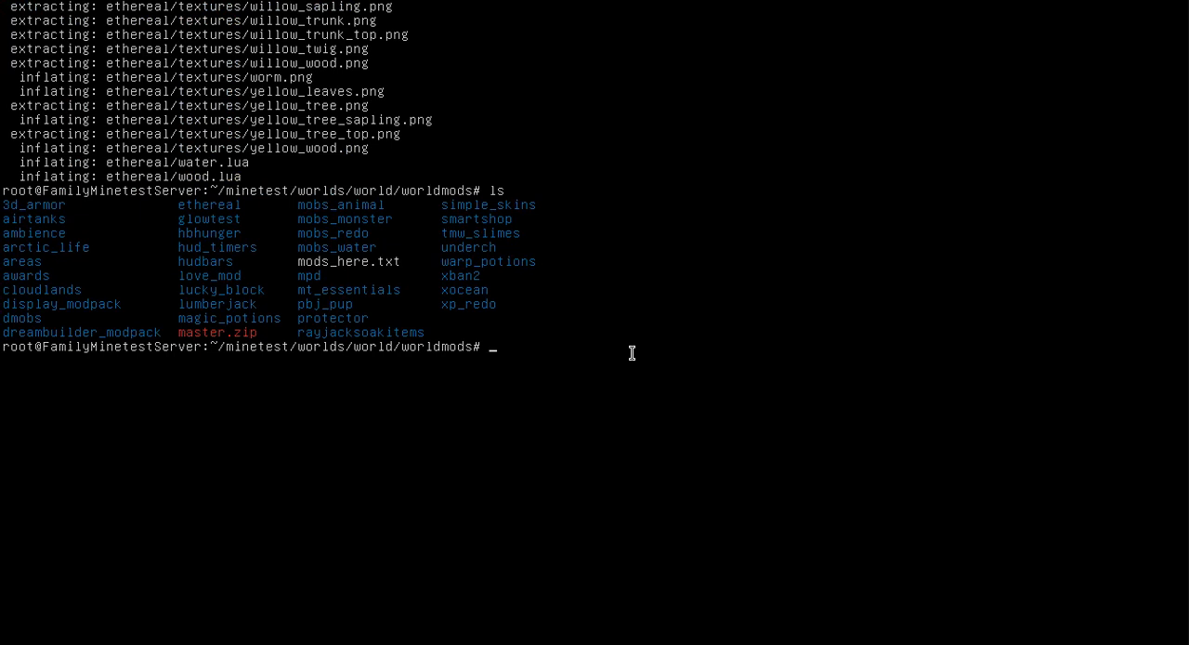
# Step: Force-delete master.zip with rm -rf master.zip
pyautogui.write('rm')
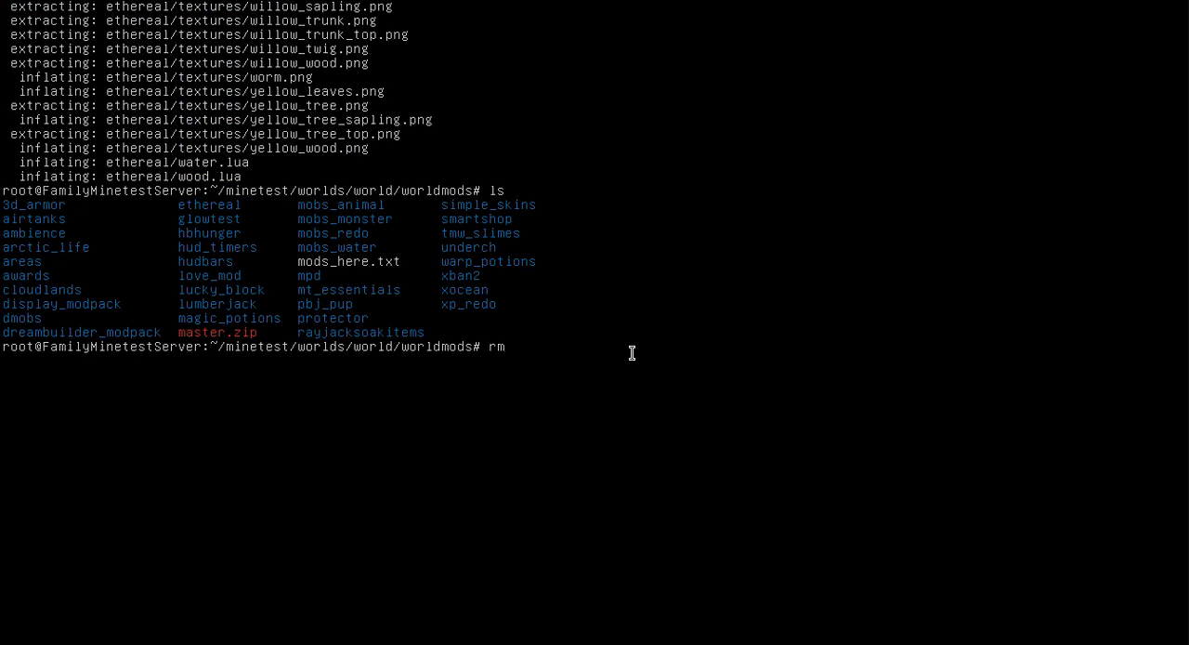
pyautogui.write('-rf m')
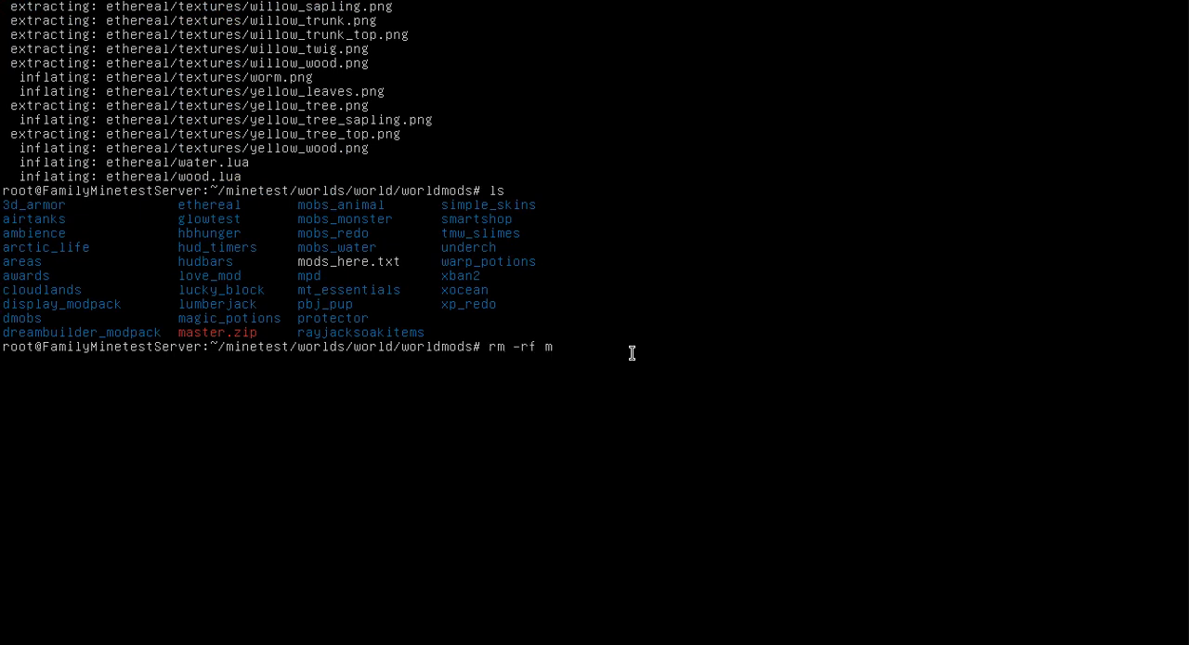
pyautogui.write('aster.')
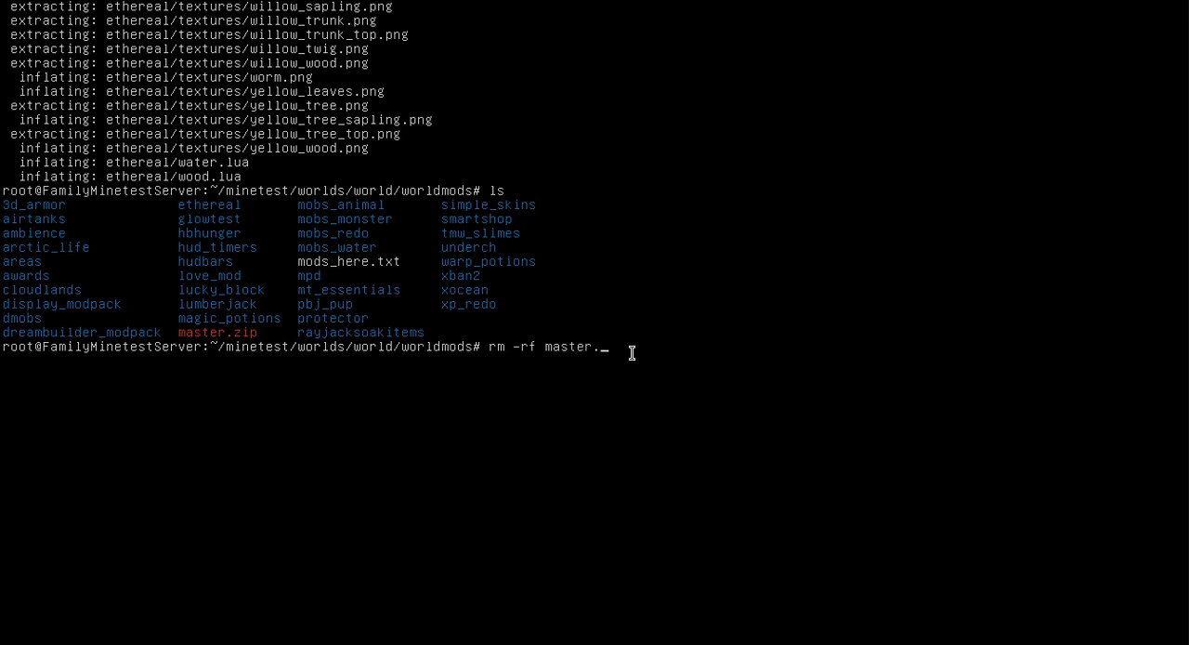
pyautogui.write('zip')
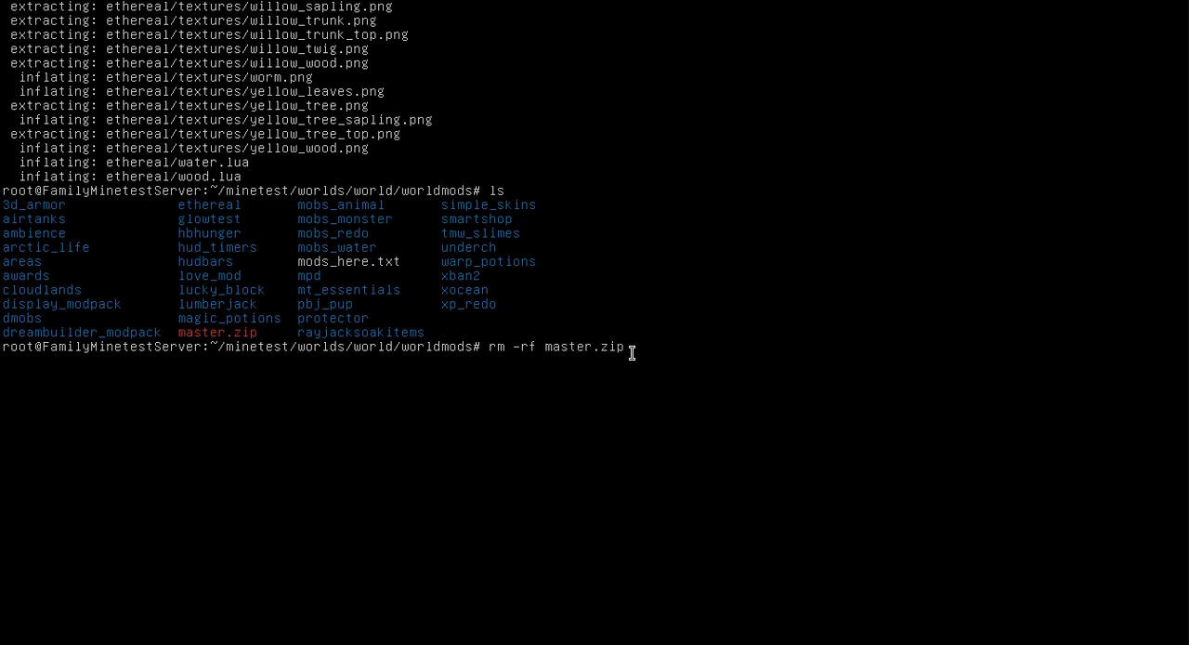
pyautogui.press('Return')
pyautogui.write('ls')
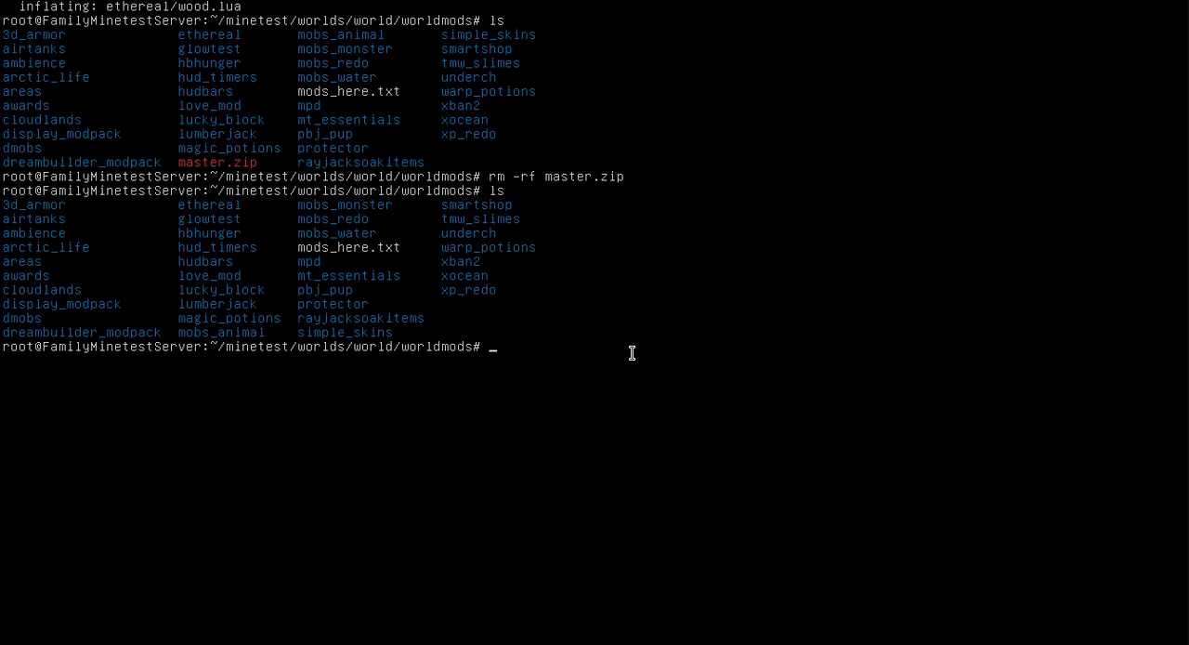
# Step: Change into the ~/minetest/ directory
pyautogui.write('cd')
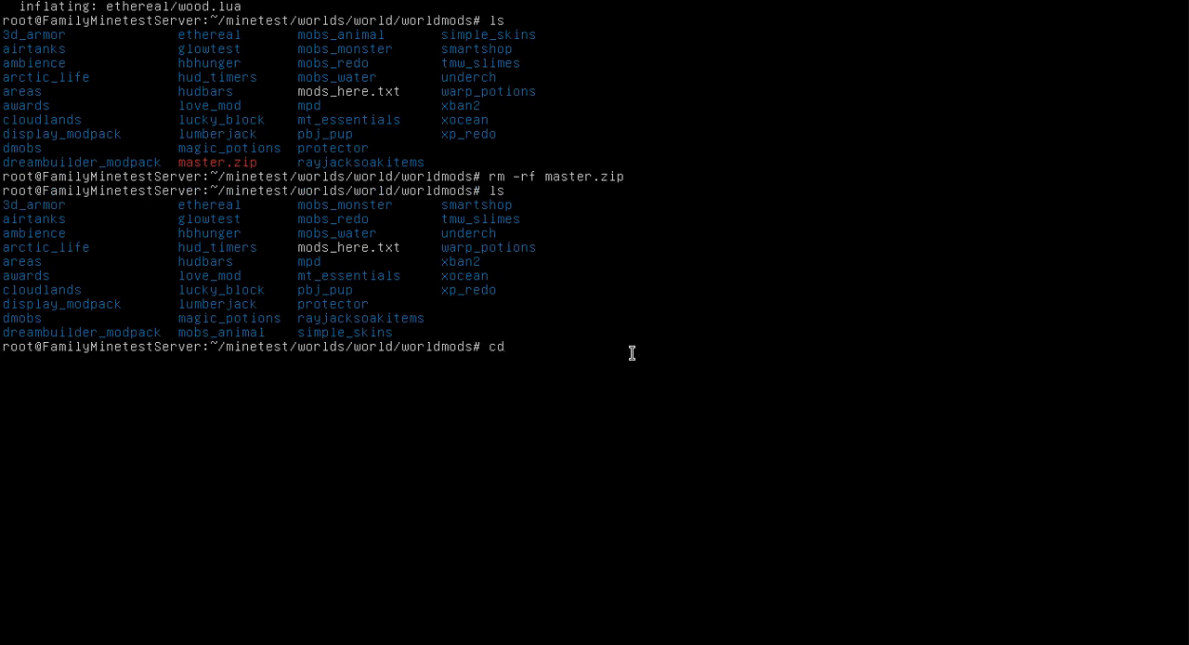
pyautogui.write('~/min')
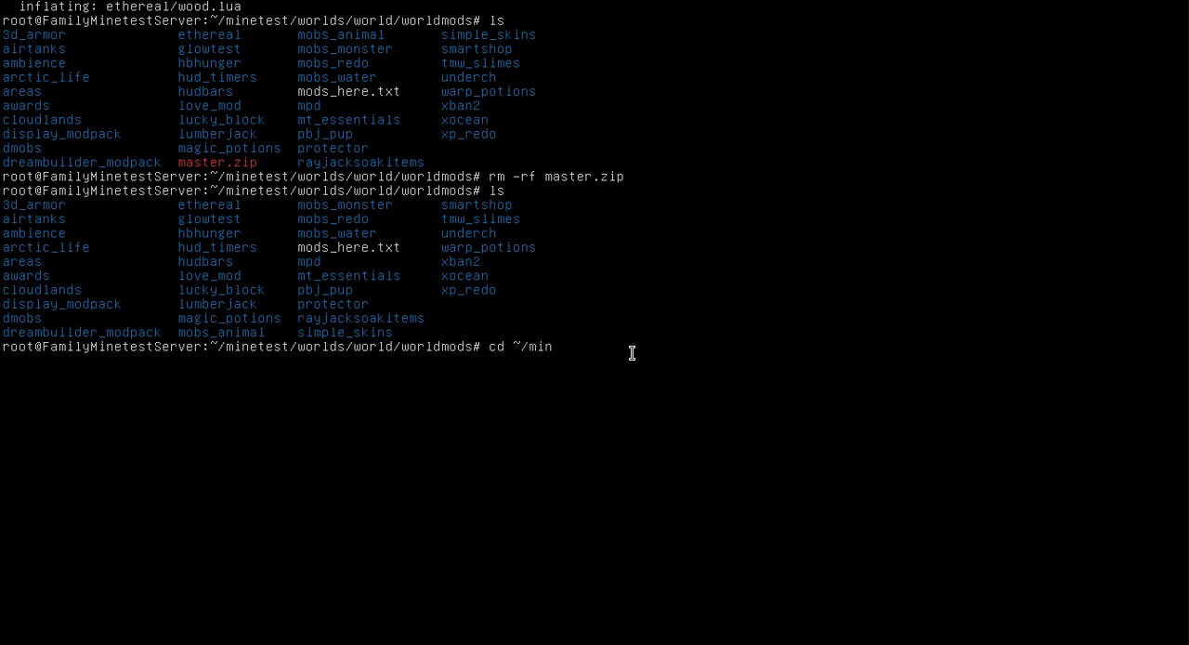
pyautogui.write('etest')
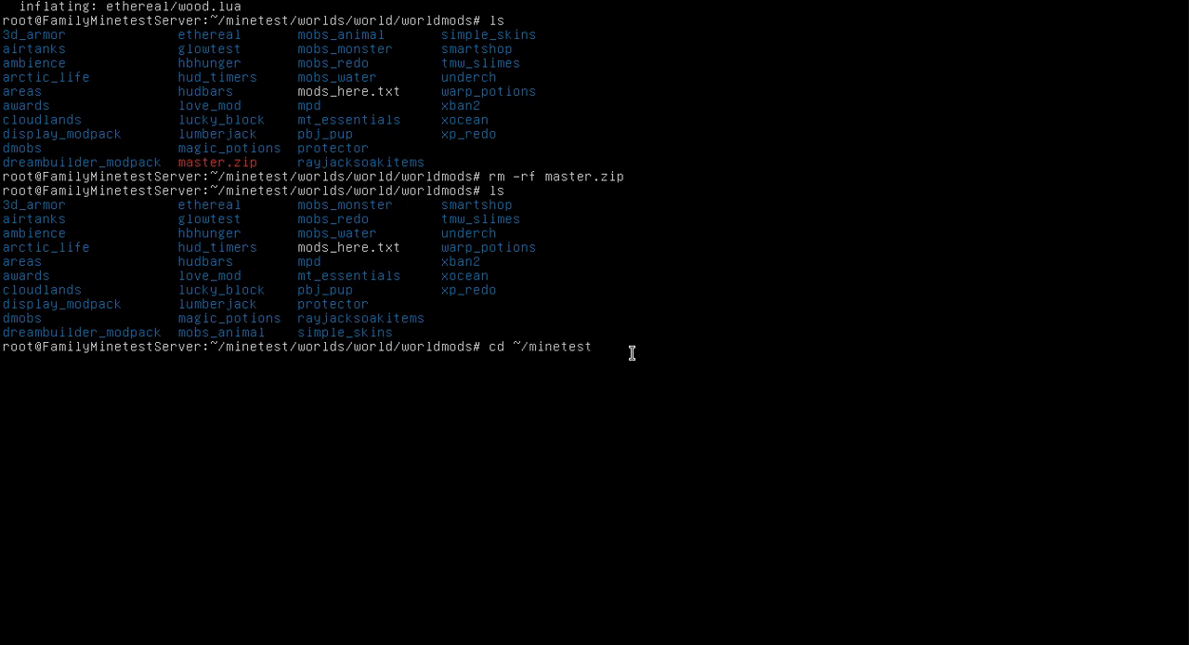
pyautogui.write('/')
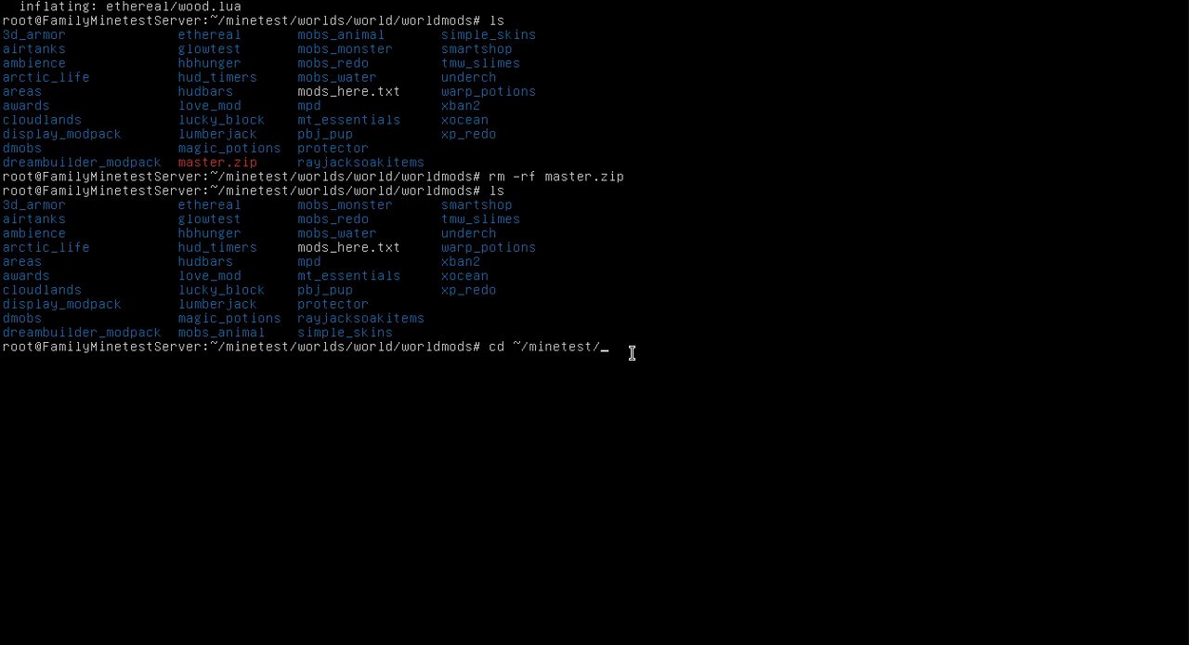
pyautogui.press('Return')
pyautogui.write('ls')
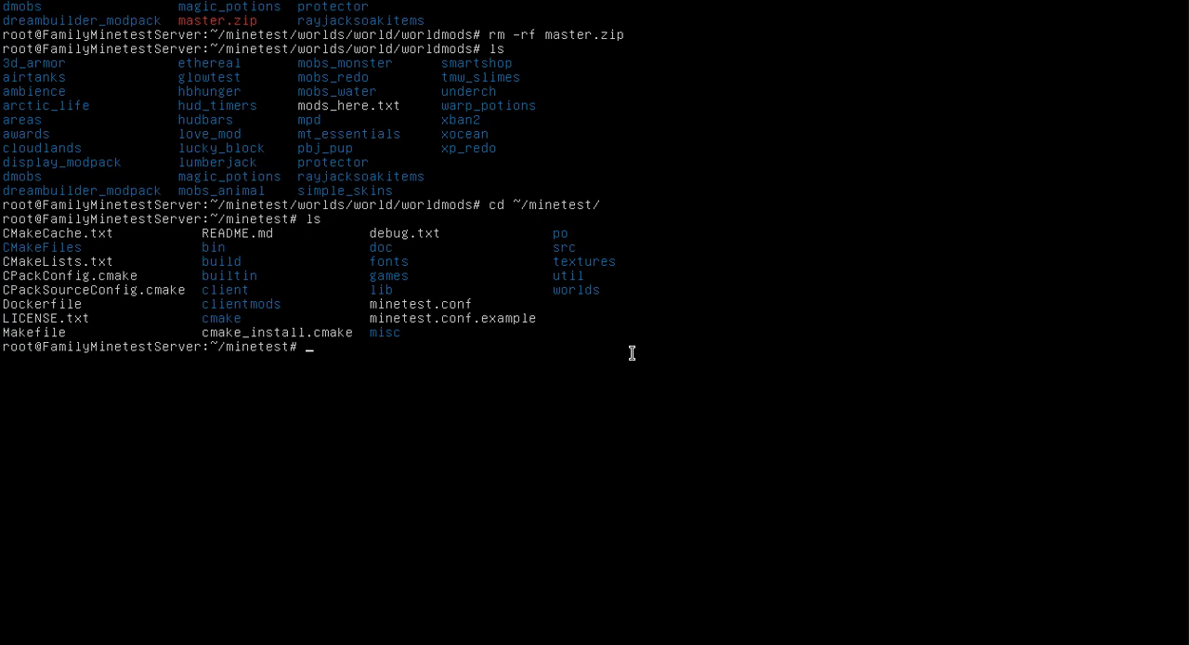
# Step: Enter ./bin/minetestserver at the prompt without running it yet
pyautogui.write('./')
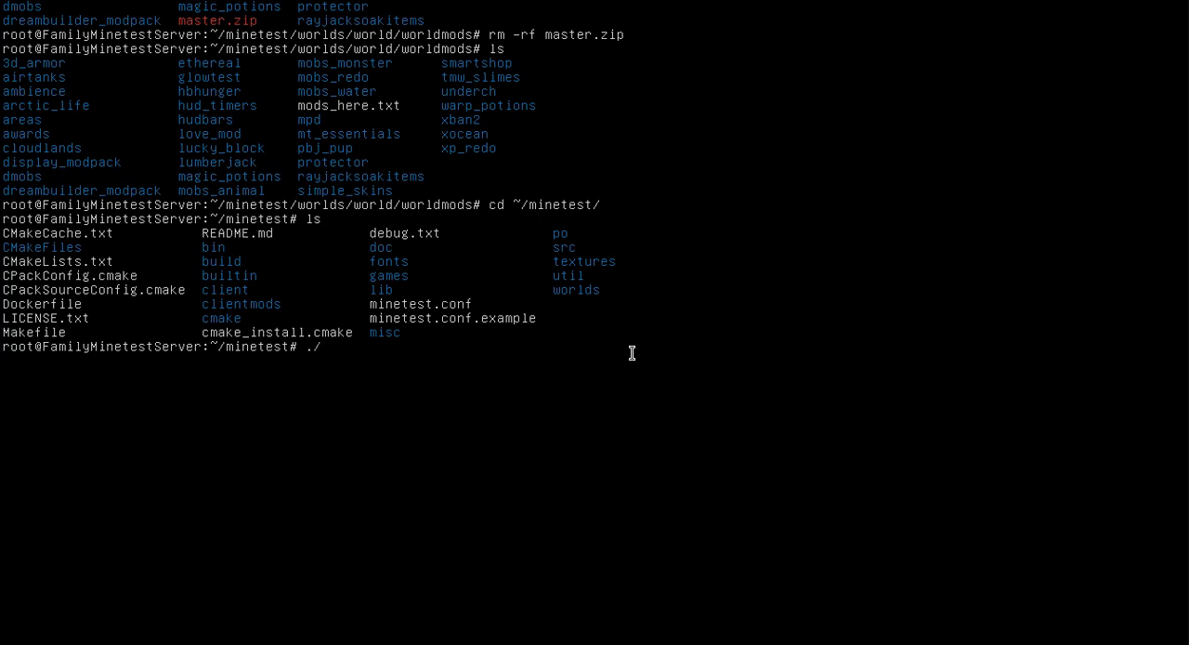
pyautogui.write('bin/')
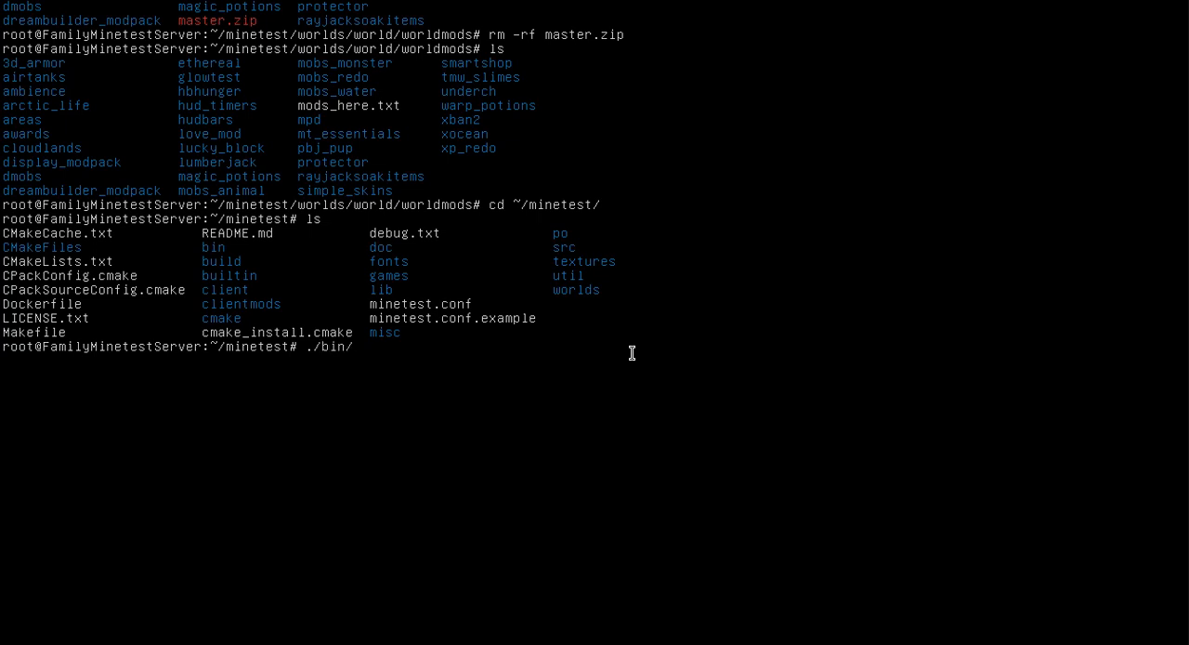
pyautogui.write('minetestserve')
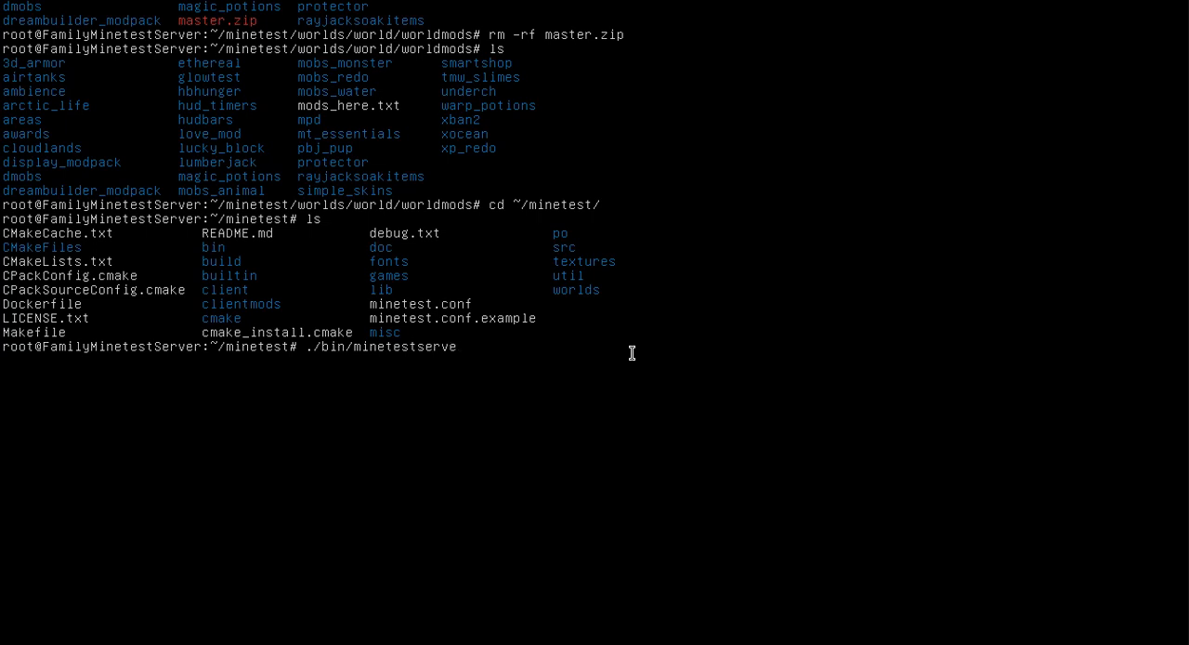
pyautogui.write('r')
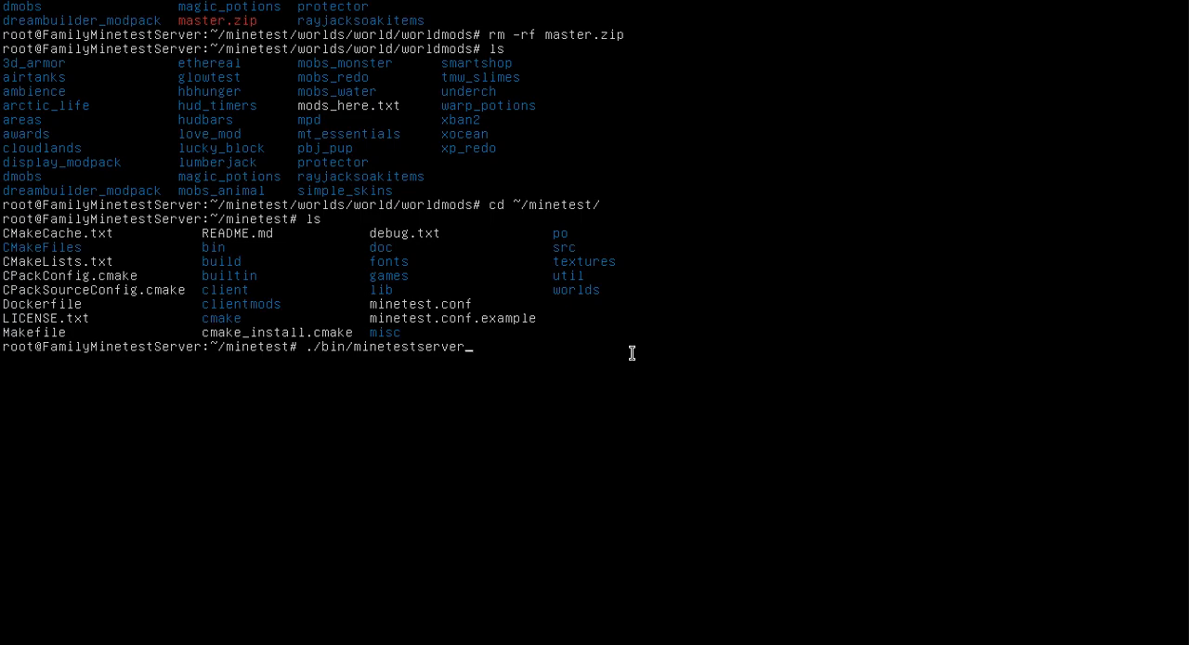
# Step: Run ./bin/minetestserver and scroll through the mod-loading startup log
pyautogui.press('Return')
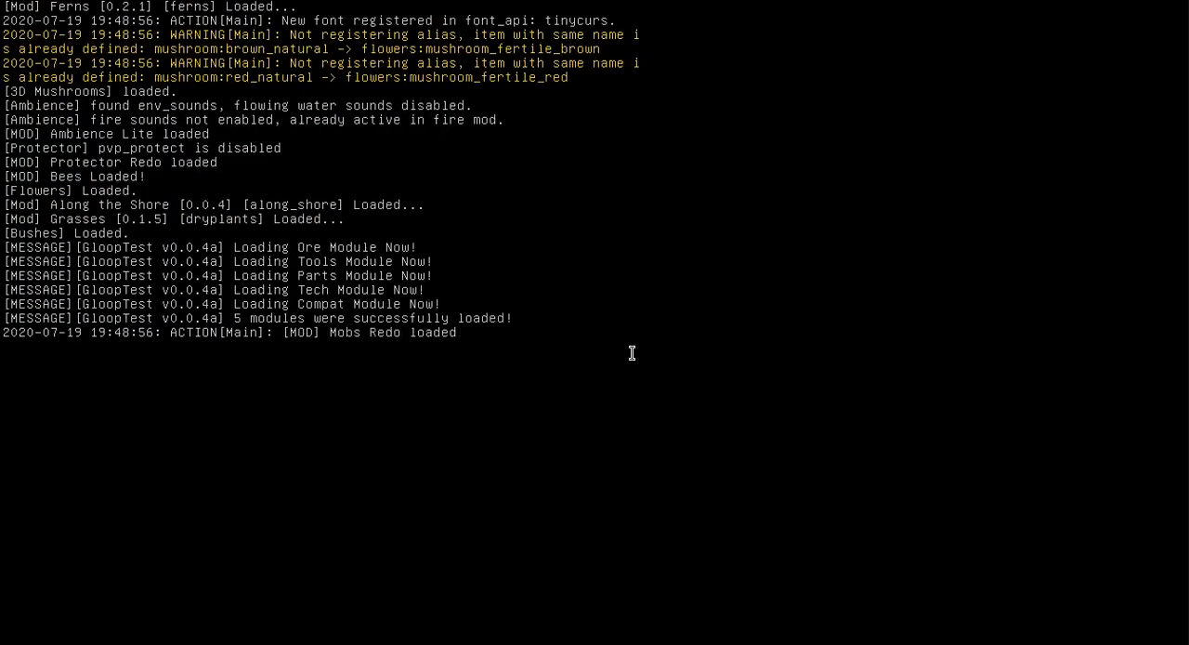
pyautogui.scroll(-3)
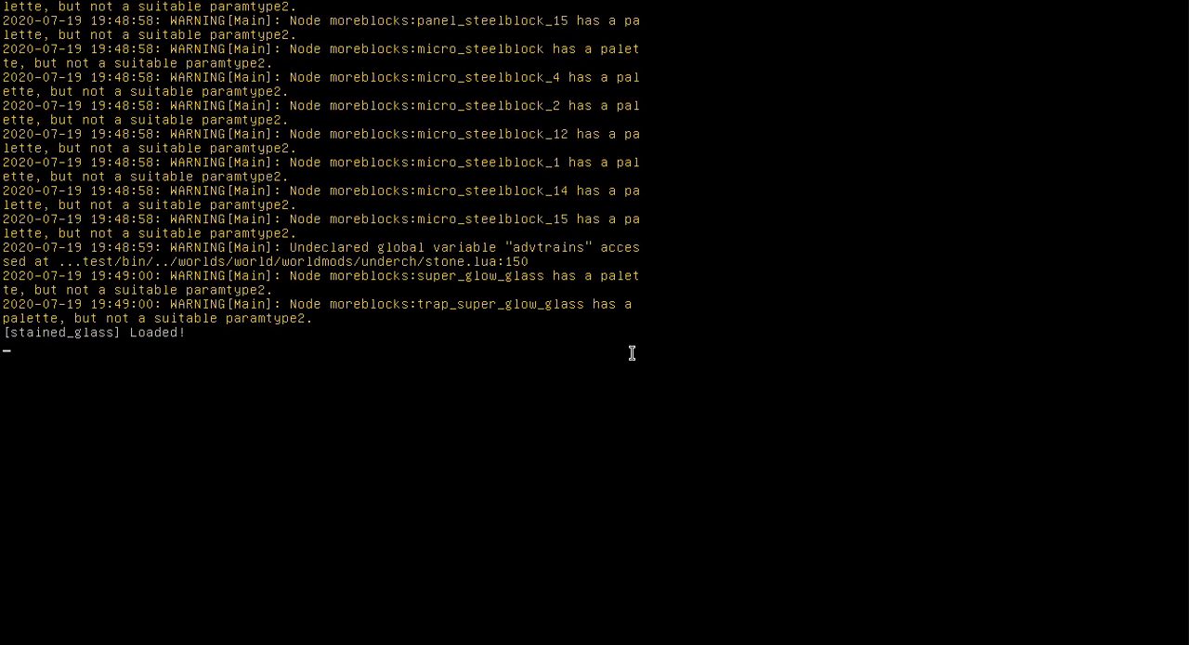
pyautogui.scroll(-3)
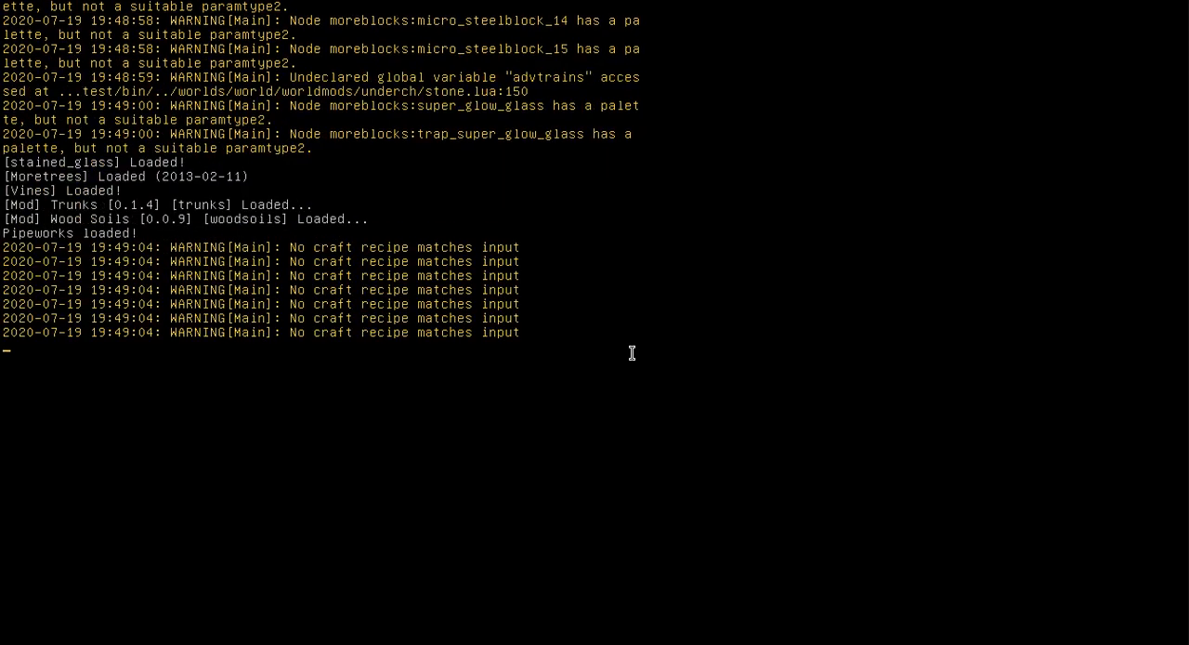
pyautogui.scroll(-3)
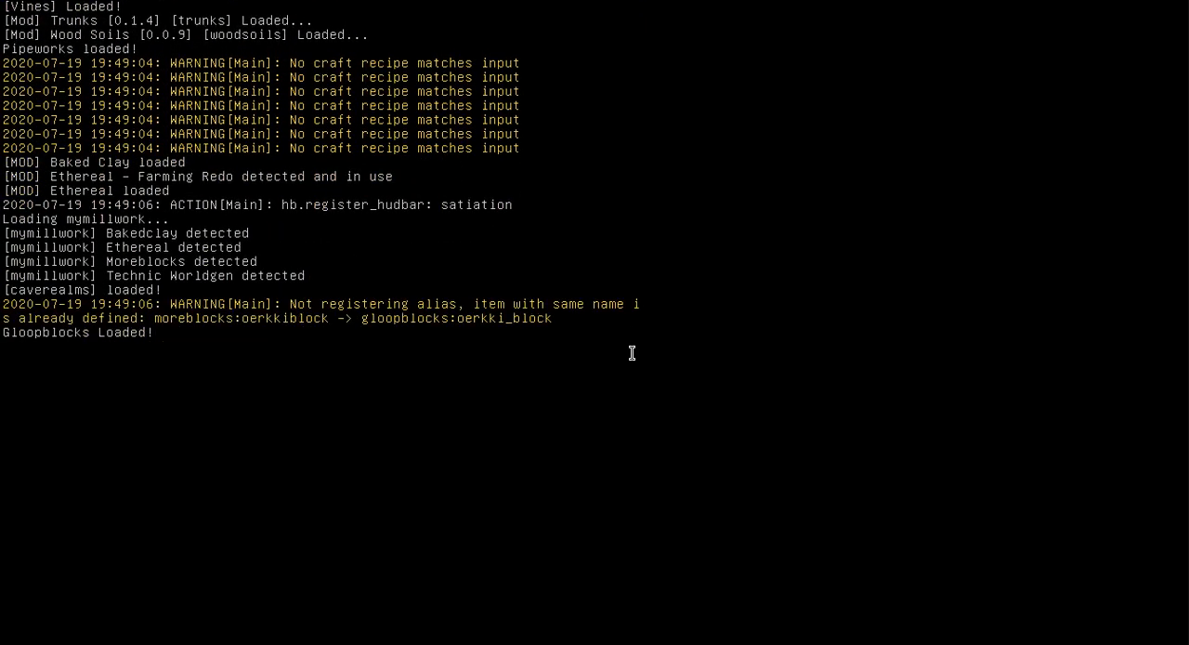
pyautogui.scroll(-3)
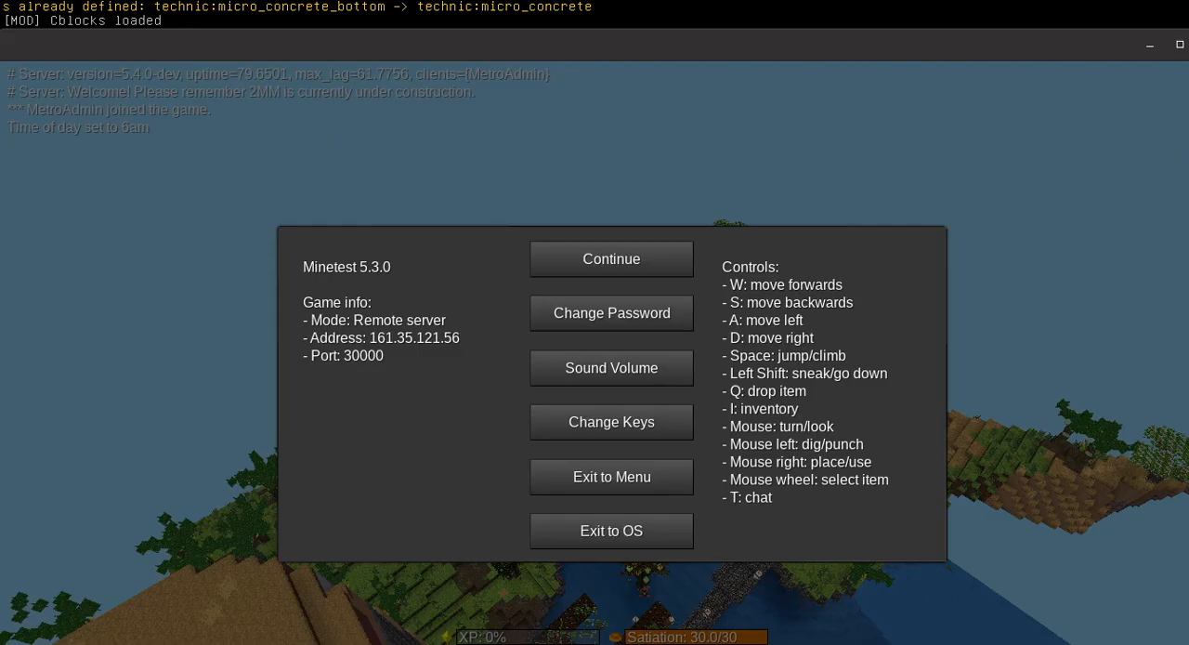
# Step: Resume the game and run /mods in chat to list the server's mods
pyautogui.click(612, 259)
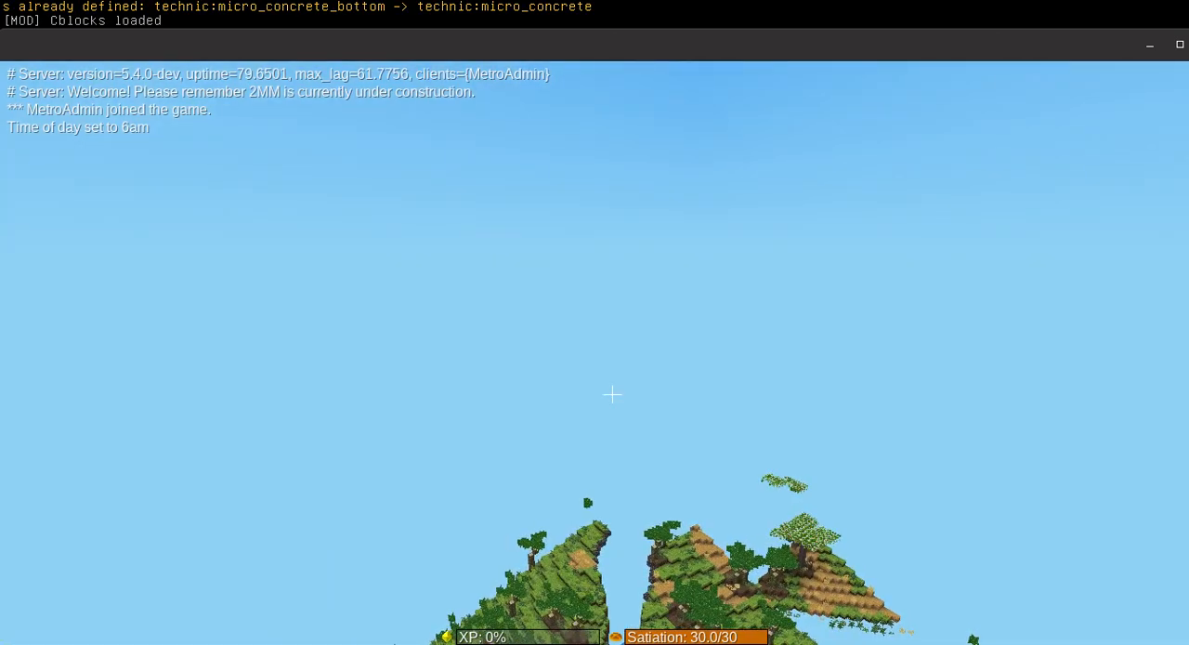
pyautogui.write('/mods')
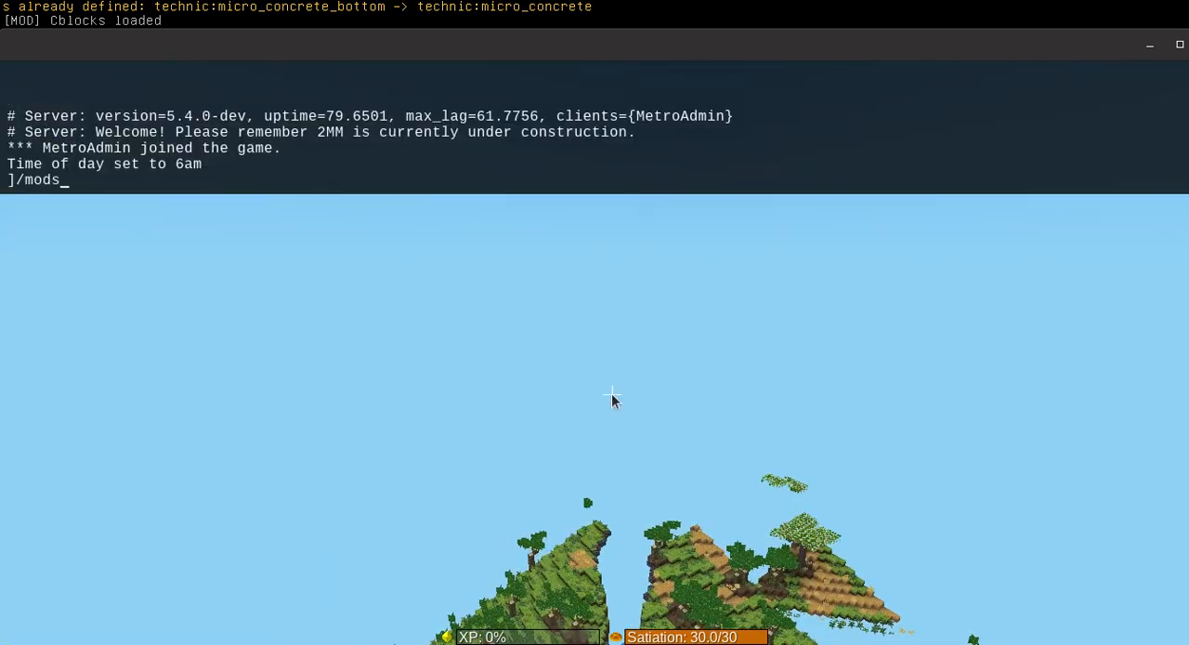
pyautogui.press('Return')
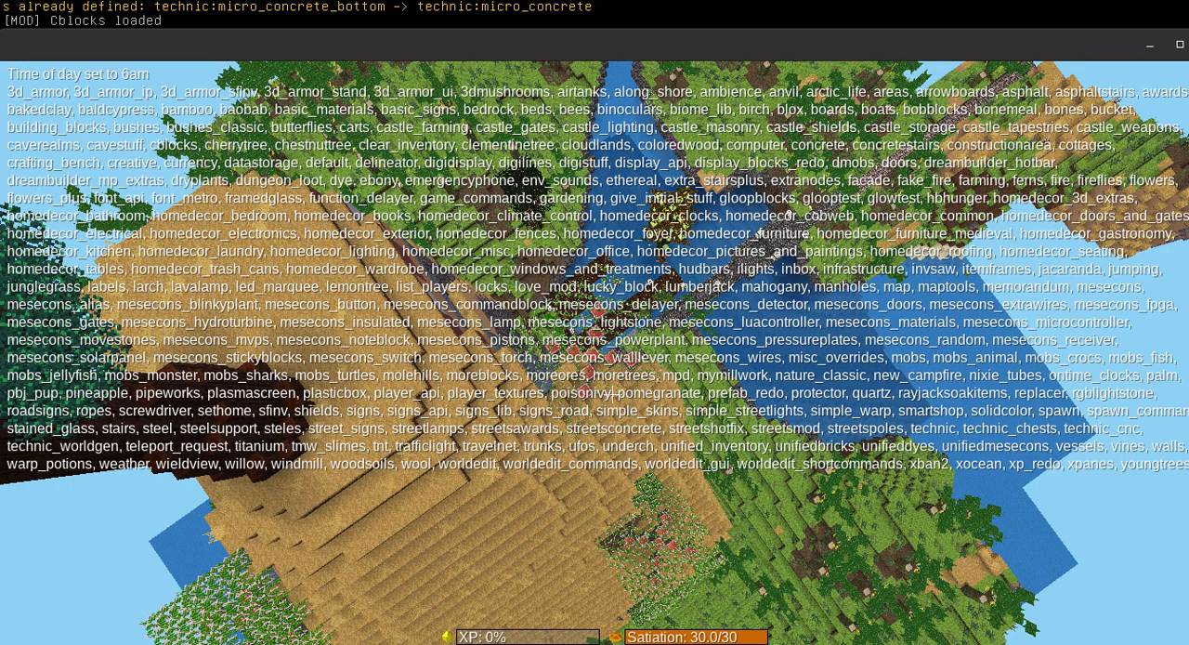
# Step: Toggle the pause menu to read the mod list and find ethereal
pyautogui.press('Escape')
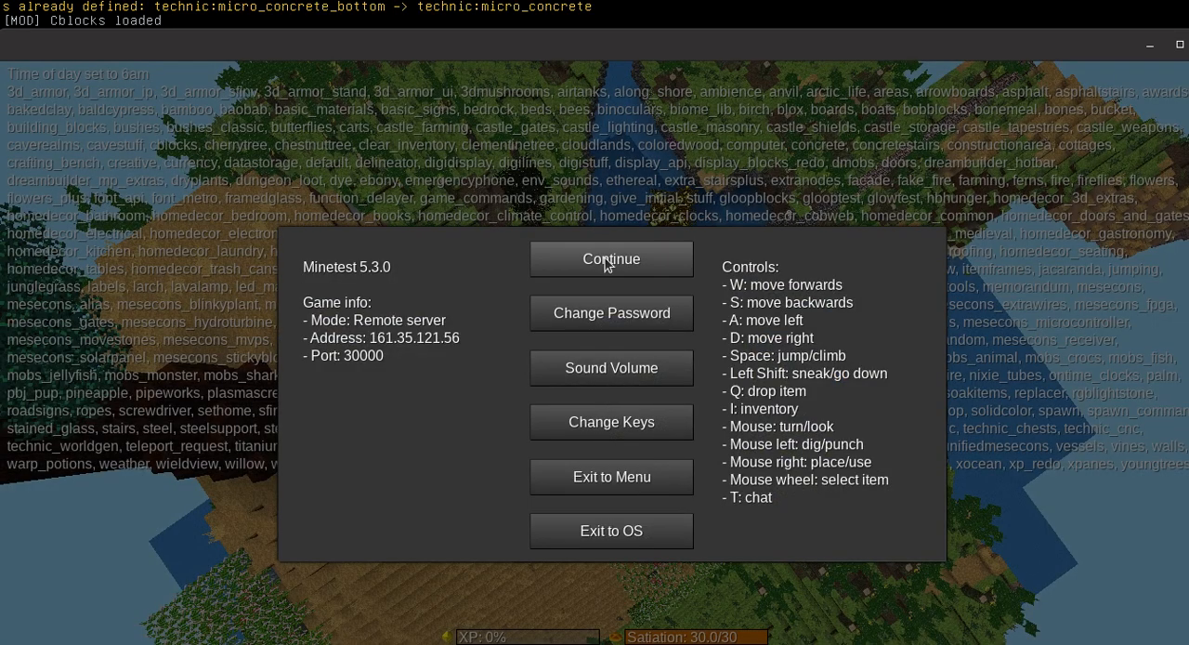
pyautogui.click(612, 258)
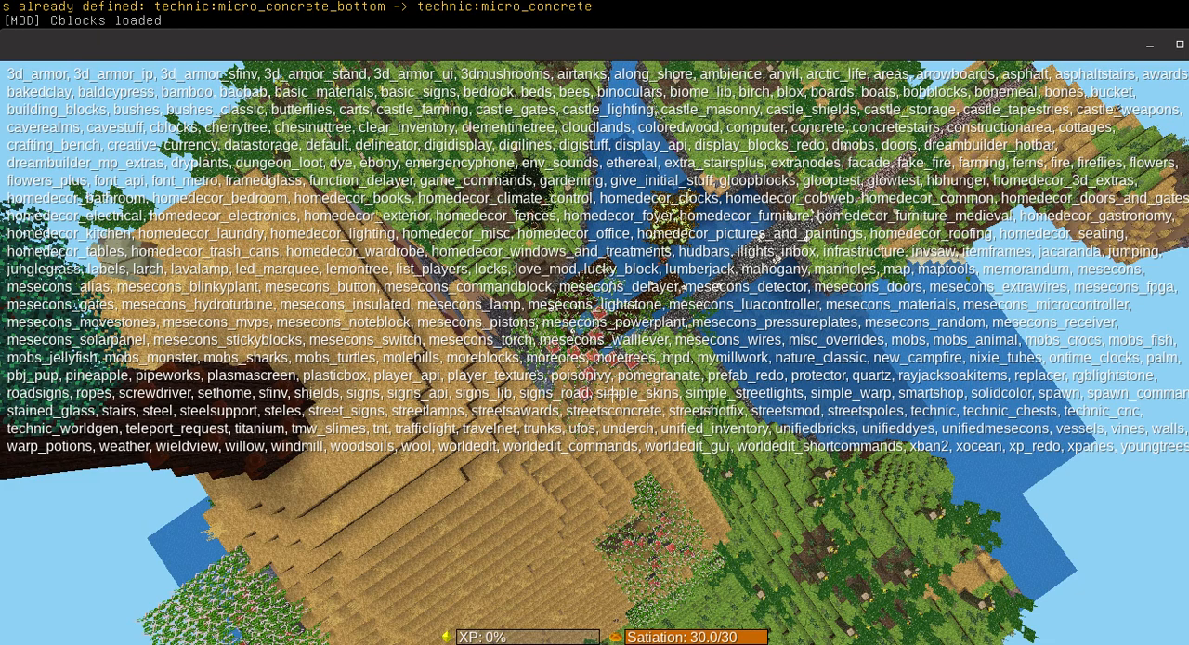
pyautogui.press('Escape')
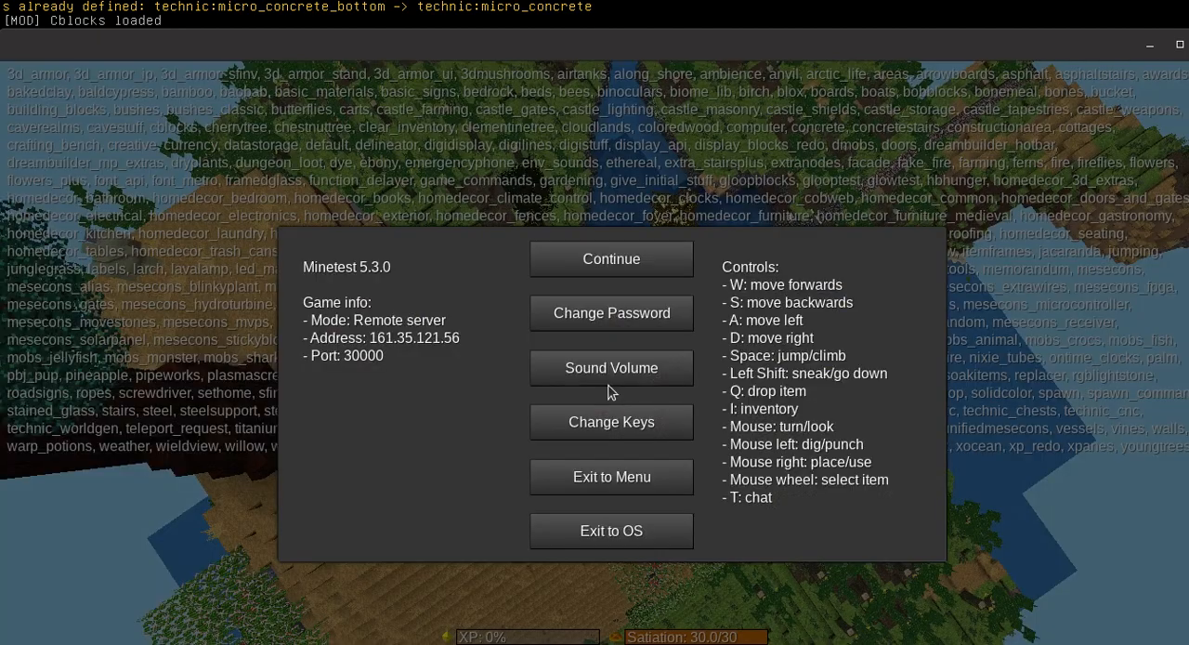
pyautogui.moveTo(621, 173)
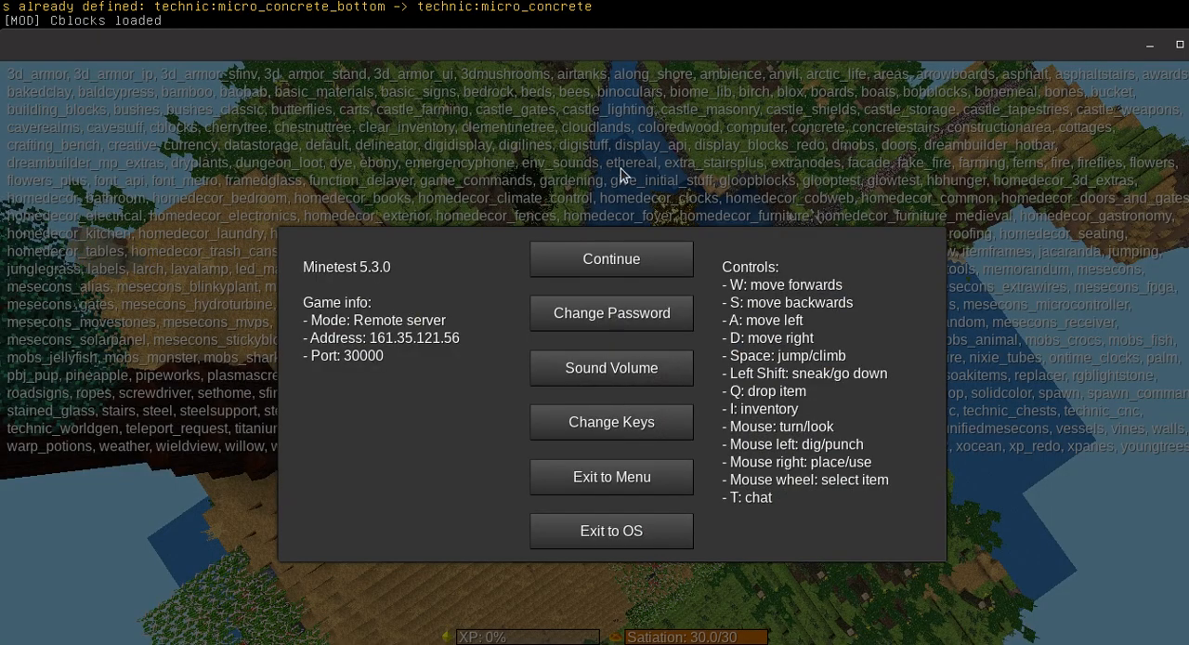
pyautogui.moveTo(637, 228)
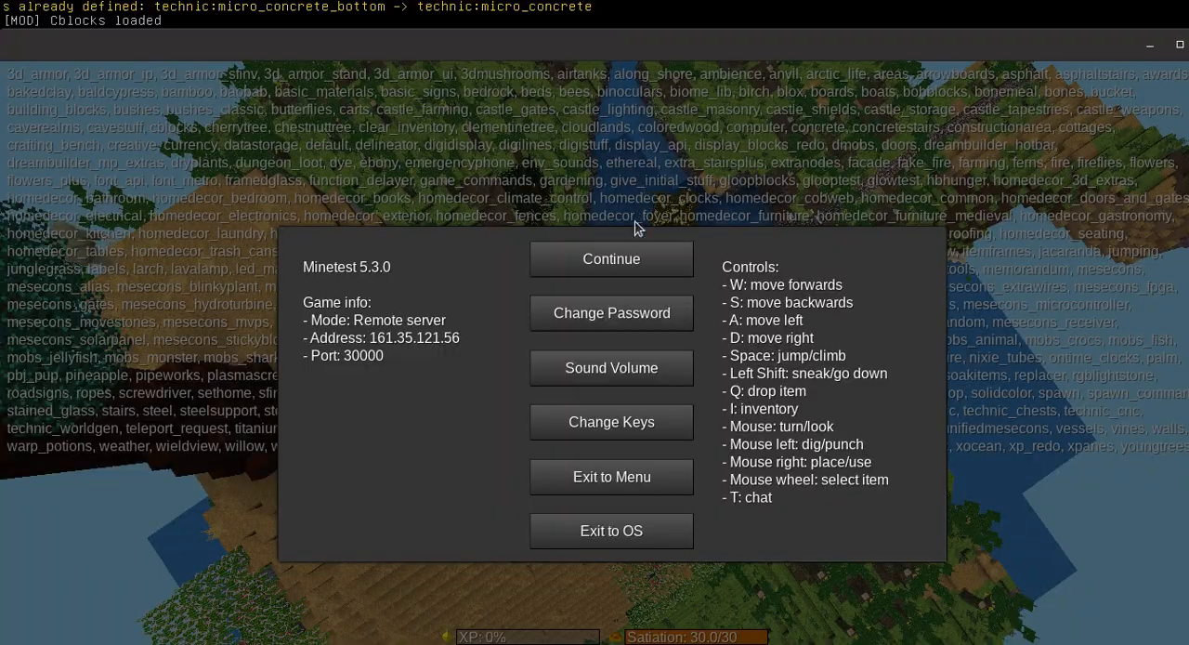
pyautogui.click(611, 259)
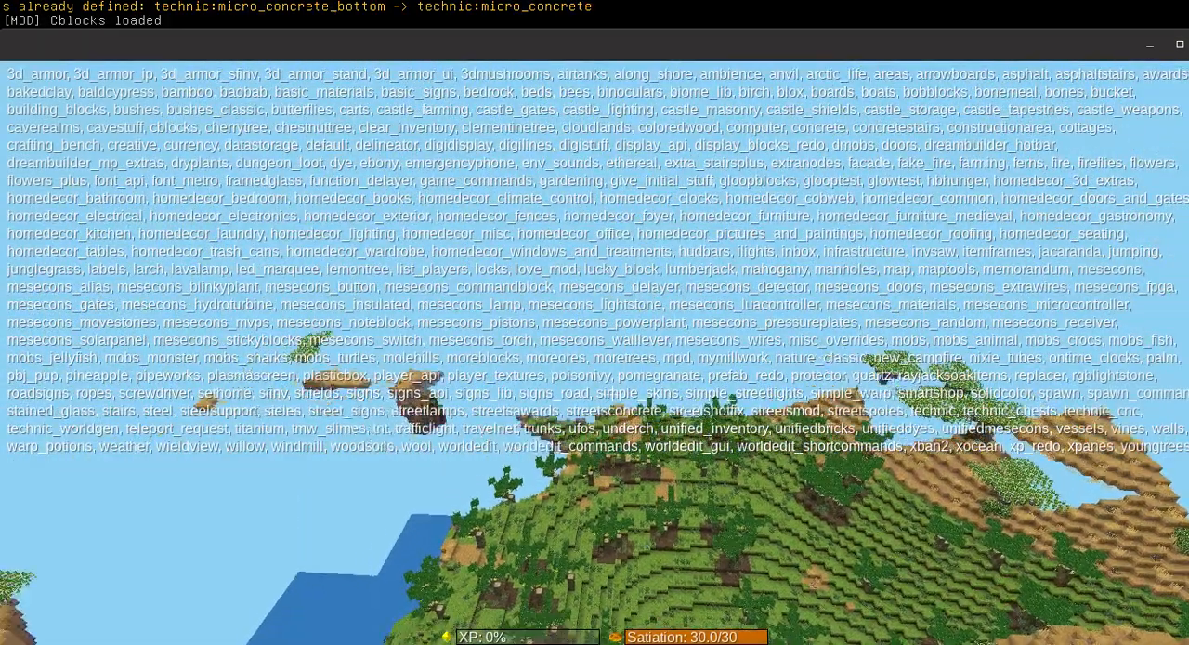
pyautogui.press('Escape')
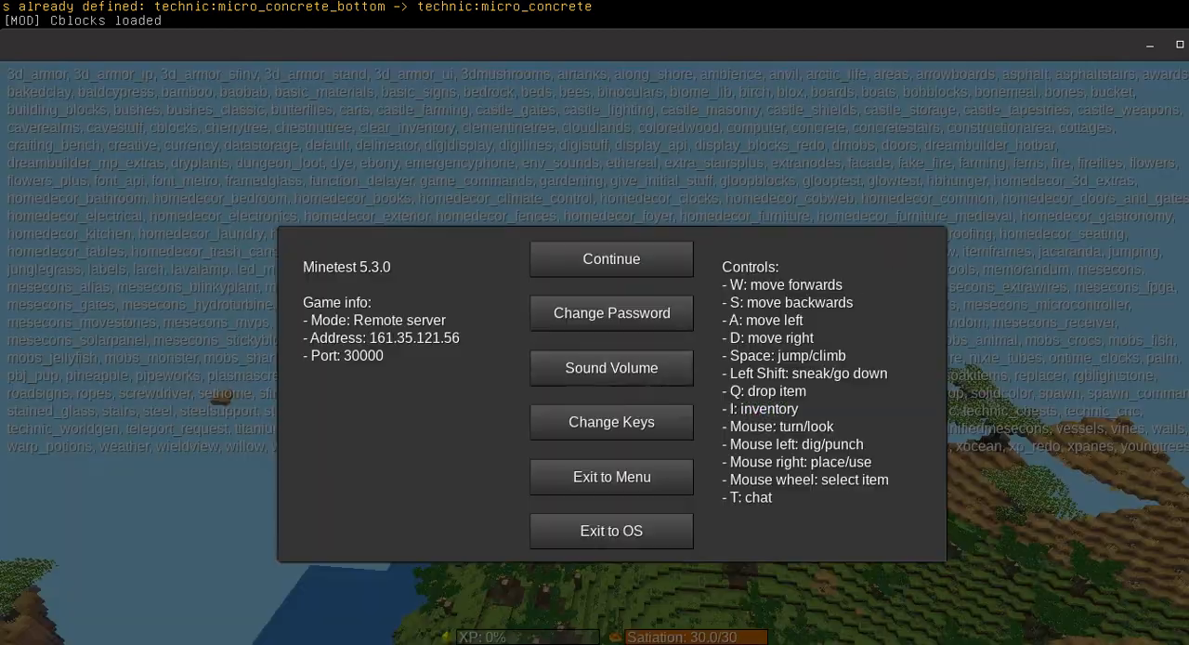